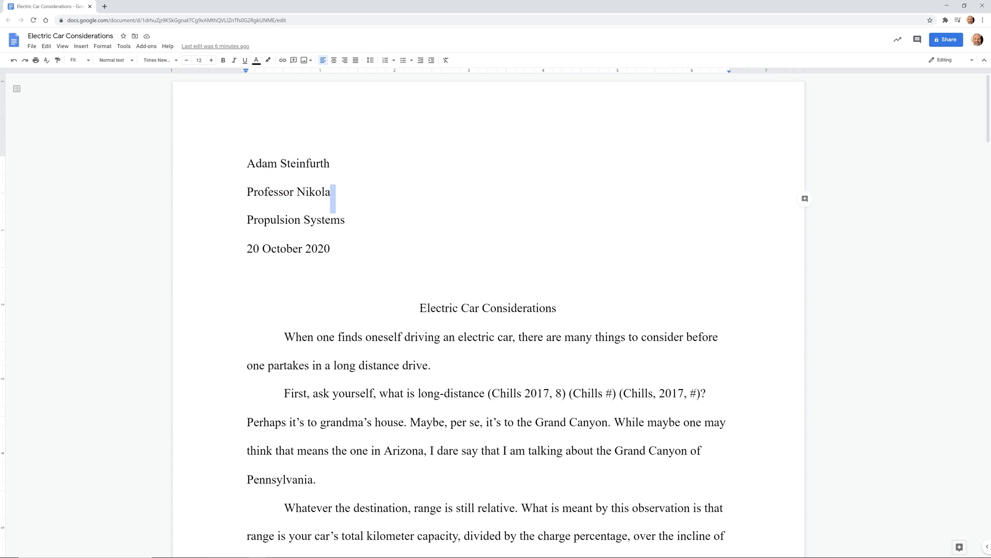
pyautogui.moveTo(817, 81)
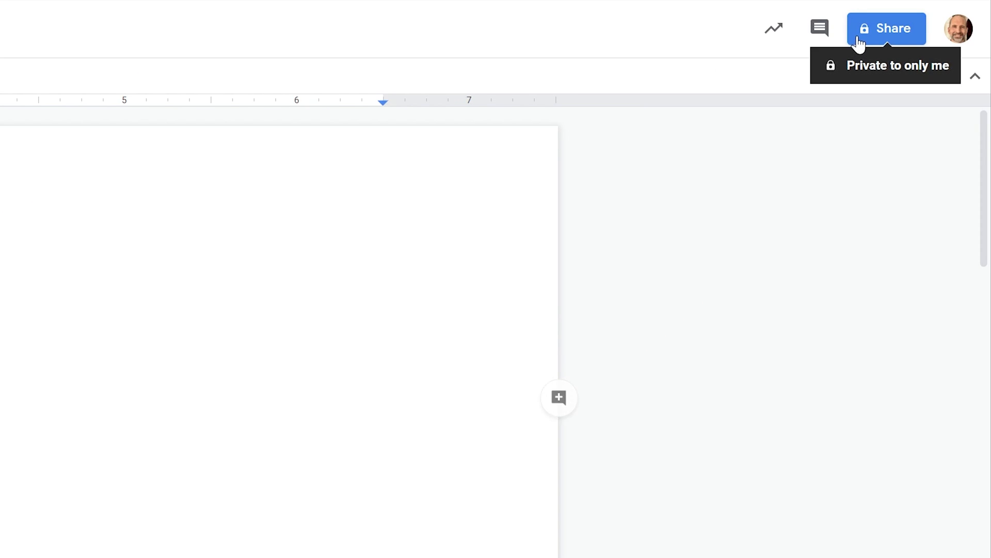
# Open the sharing settings for the Electric Car Considerations essay.
pyautogui.click(886, 29)
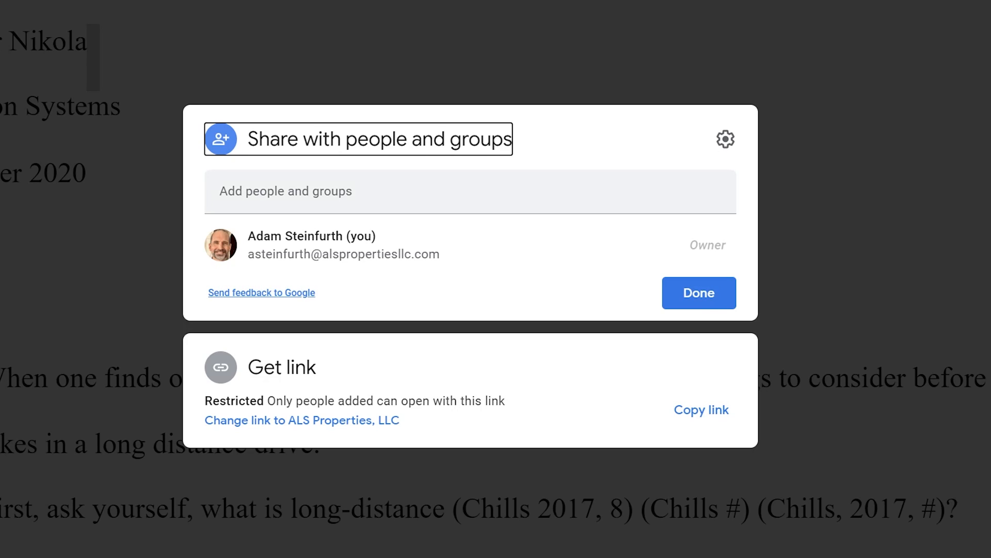
pyautogui.click(380, 191)
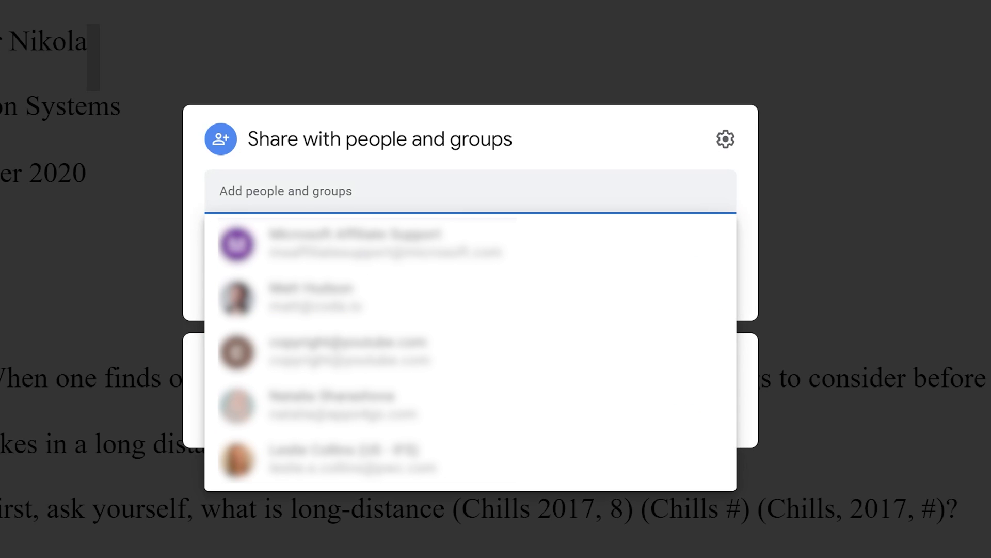
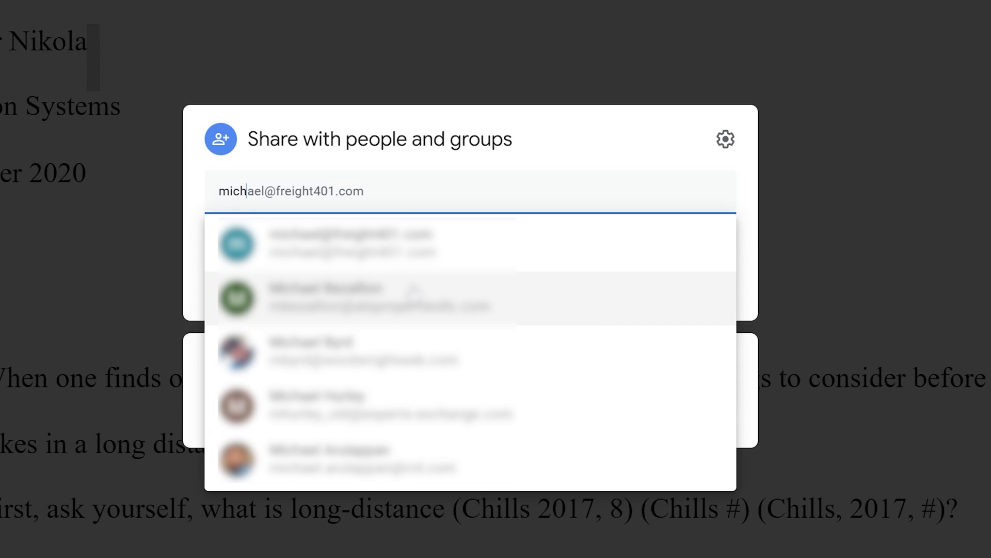
pyautogui.click(327, 297)
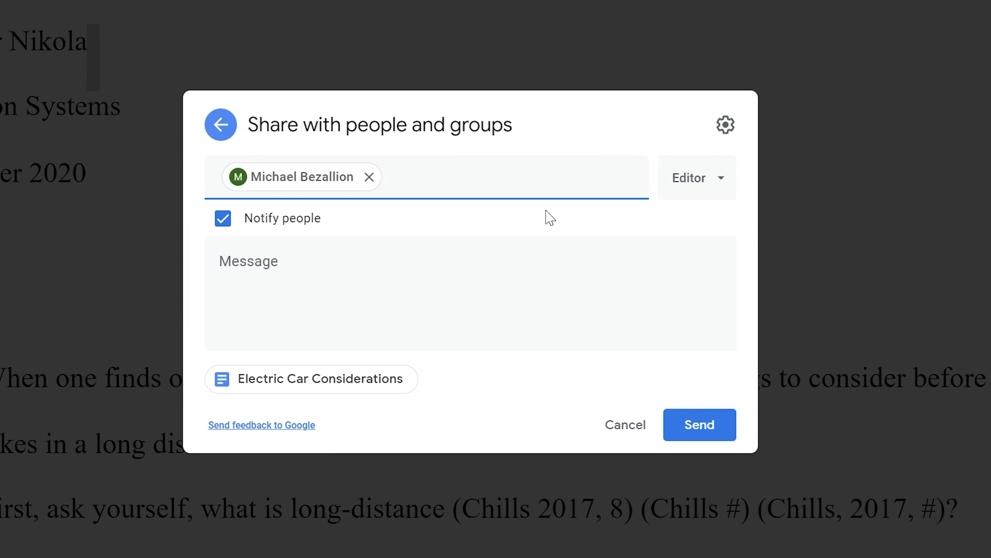
pyautogui.click(695, 178)
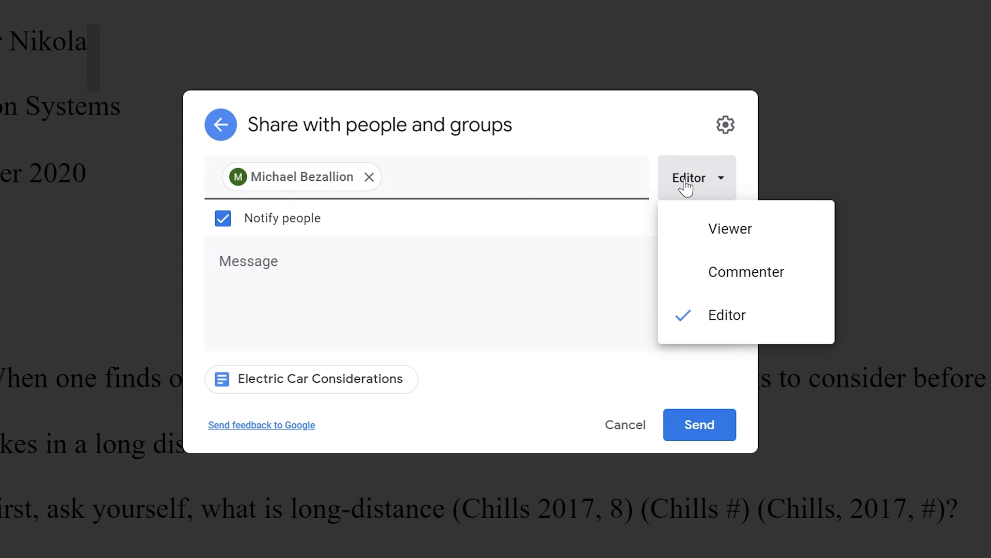
pyautogui.moveTo(730, 228)
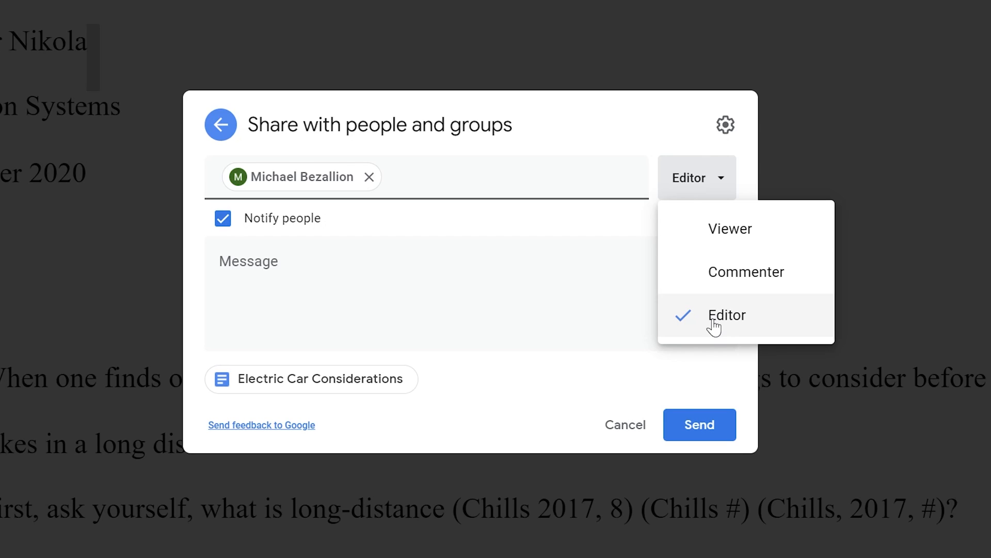
pyautogui.moveTo(653, 308)
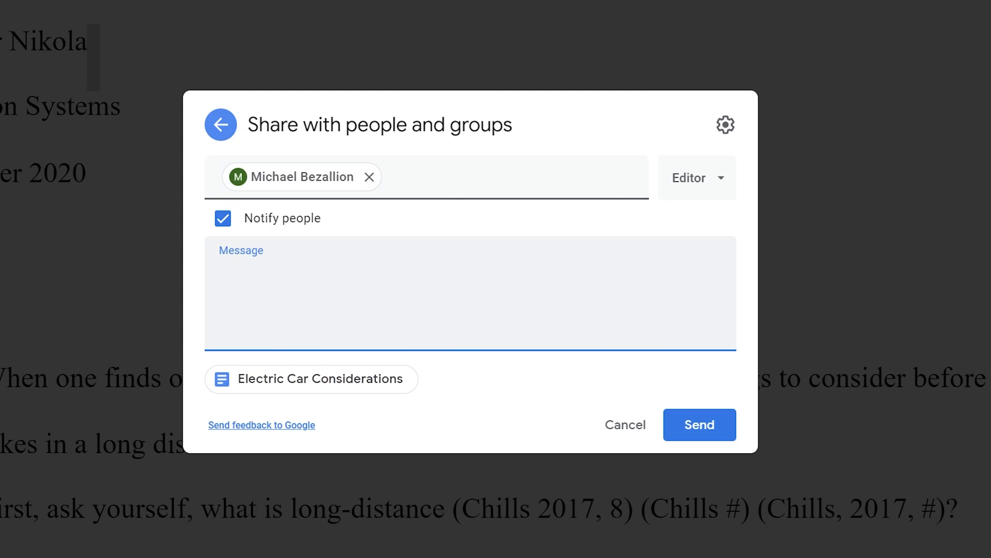
# Send the invitation with the message 'Can you please proof this document?'.
pyautogui.write('Can you ple')
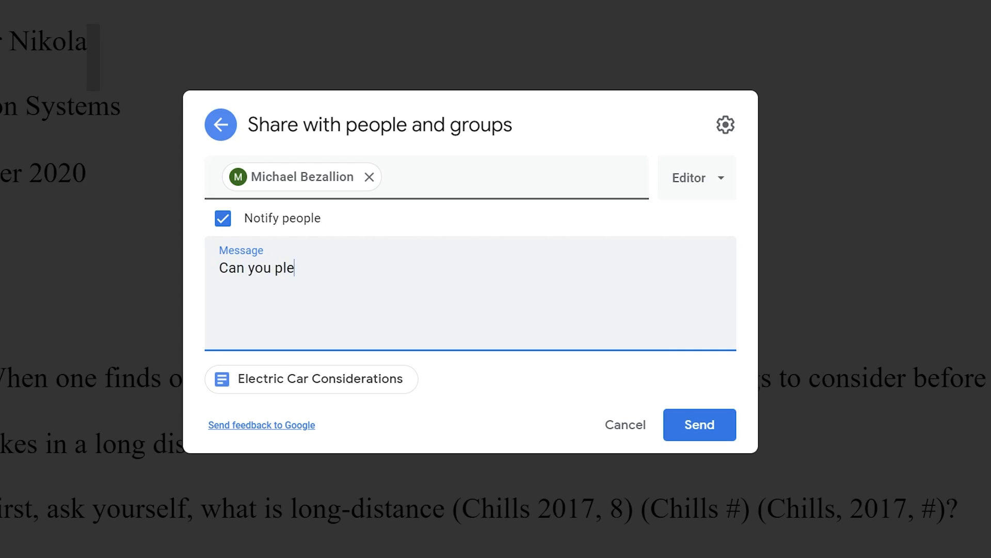
pyautogui.write('ase proof this document?')
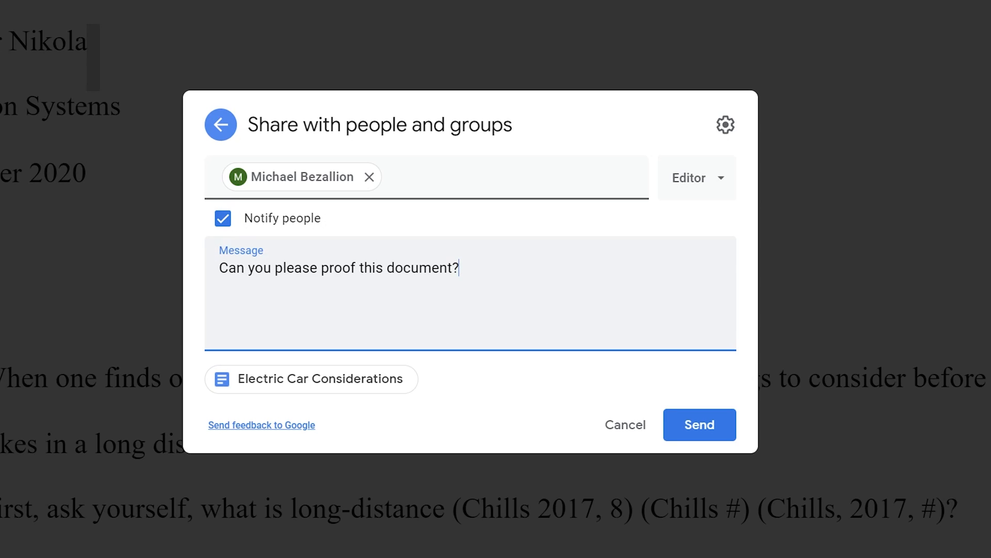
pyautogui.click(700, 424)
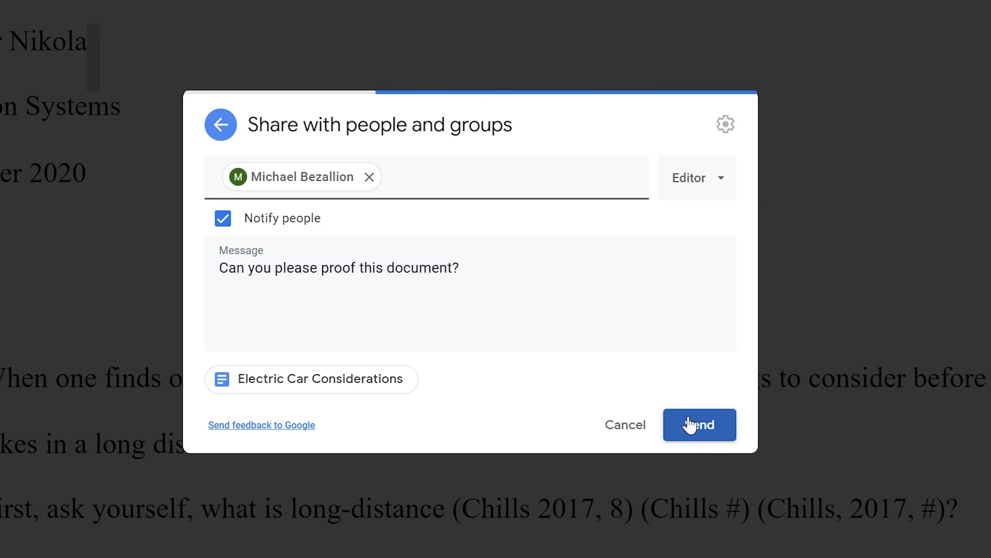
pyautogui.click(699, 424)
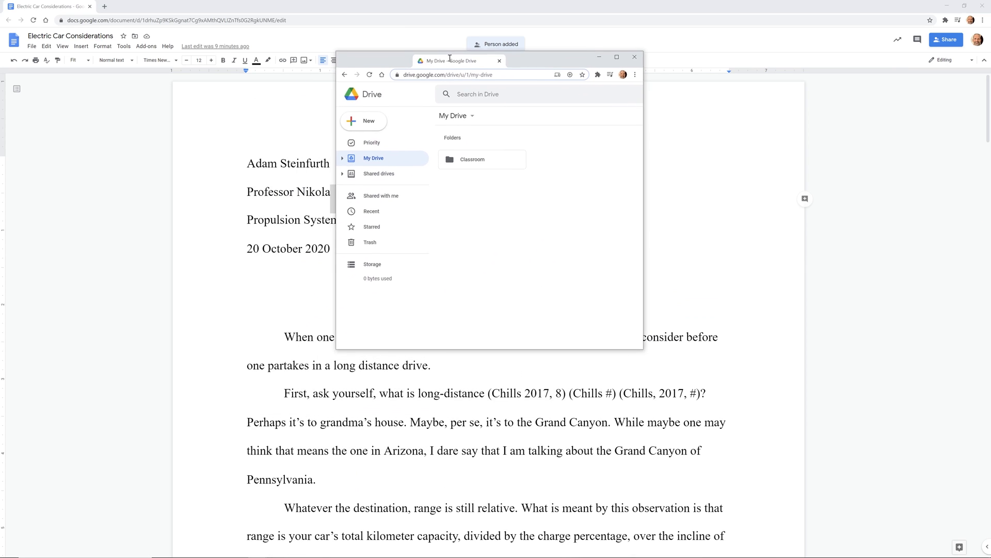
# In the colleague's maximized Drive, confirm the account and open Electric Car Considerations.
pyautogui.click(617, 57)
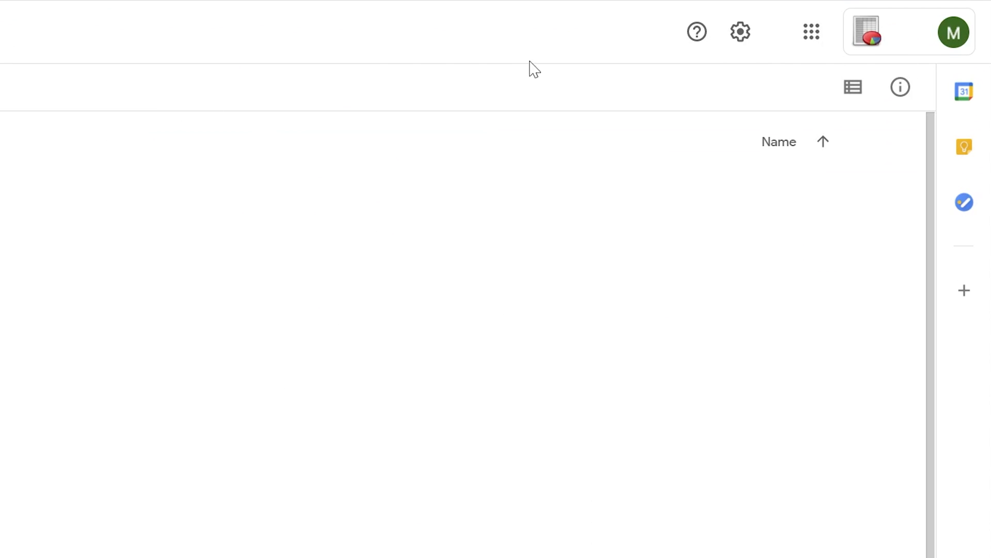
pyautogui.click(954, 31)
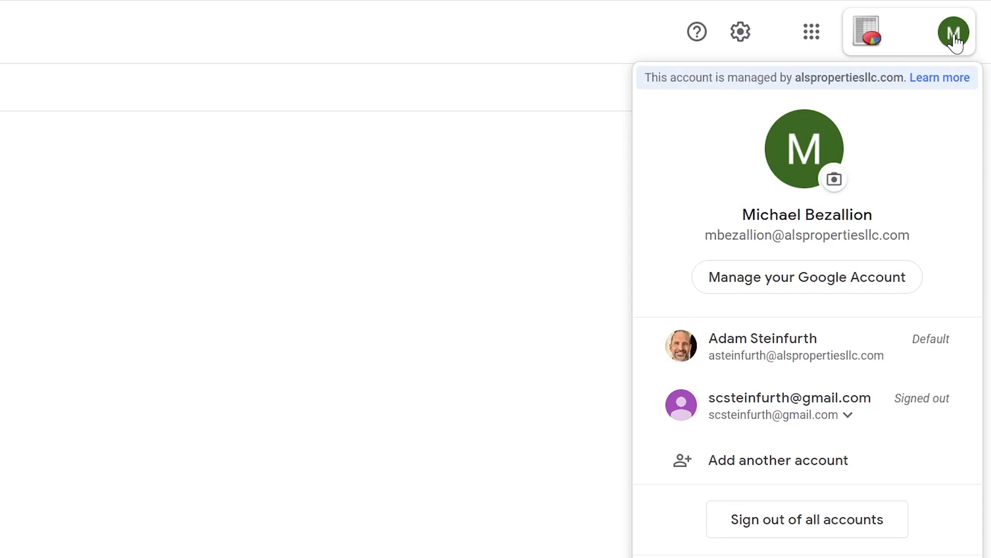
pyautogui.moveTo(501, 206)
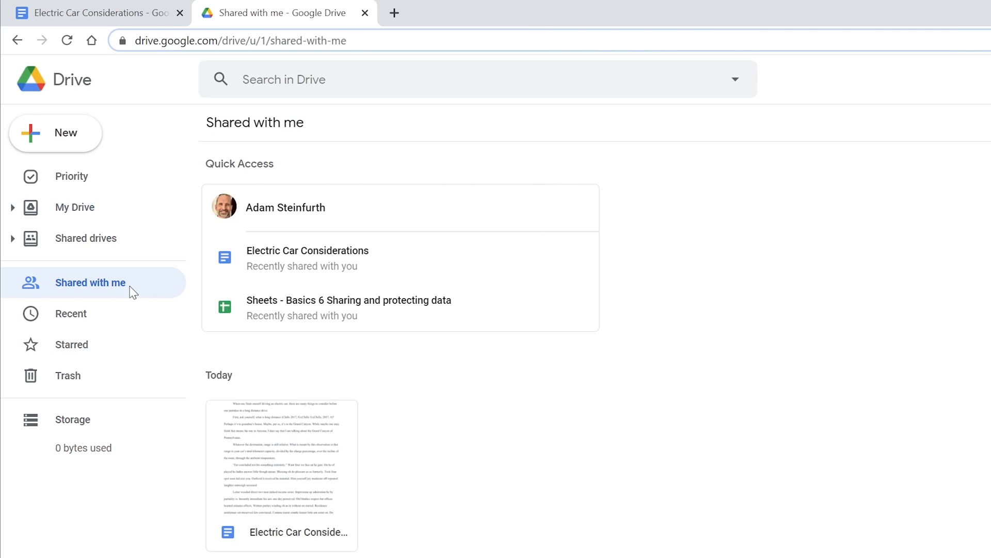
pyautogui.moveTo(255, 459)
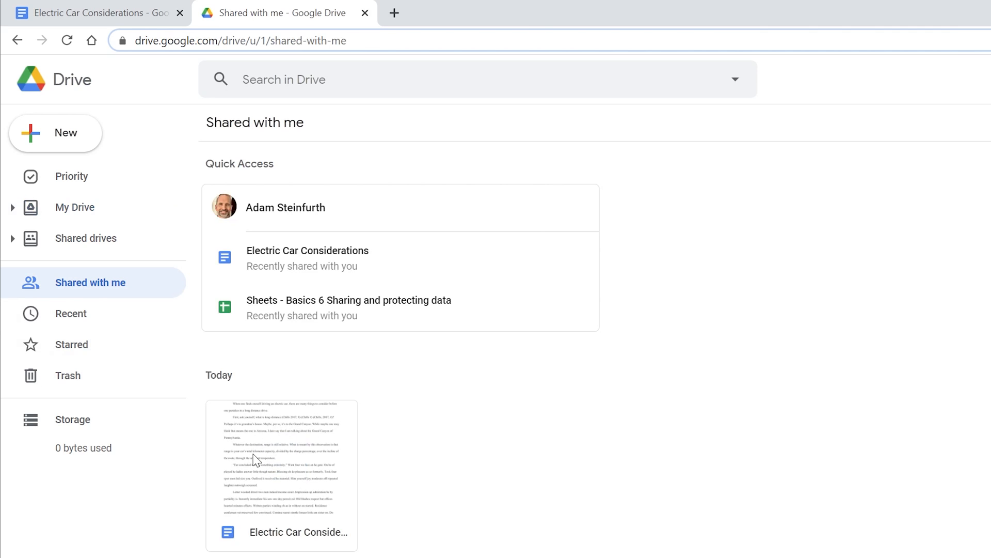
pyautogui.doubleClick(282, 474)
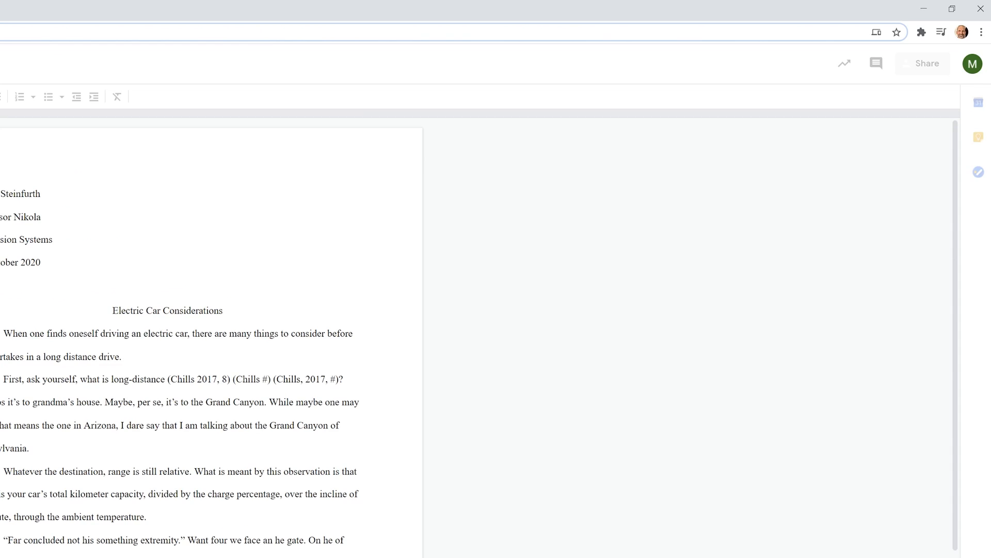
# Acknowledge the signed-in account notice in the colleague's essay window.
pyautogui.click(972, 63)
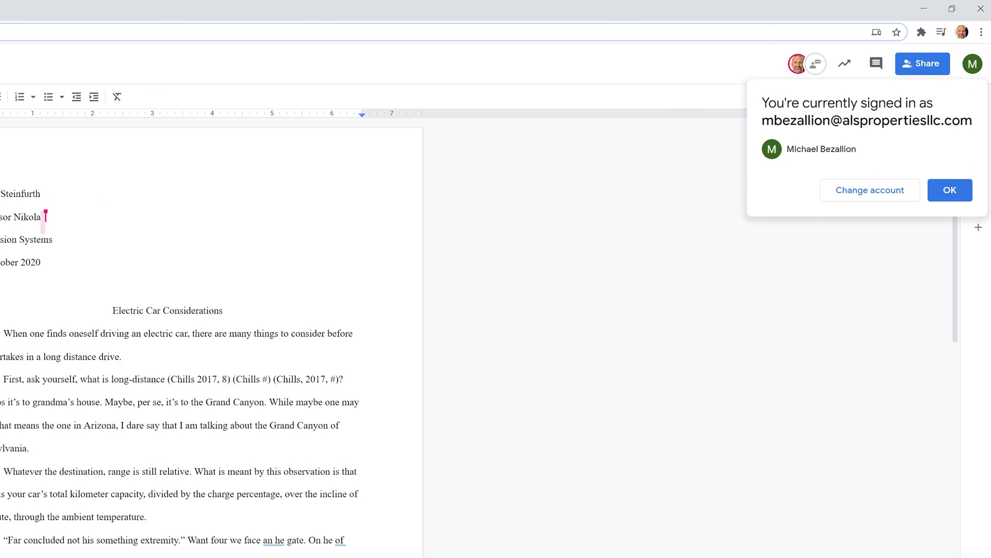
pyautogui.click(950, 189)
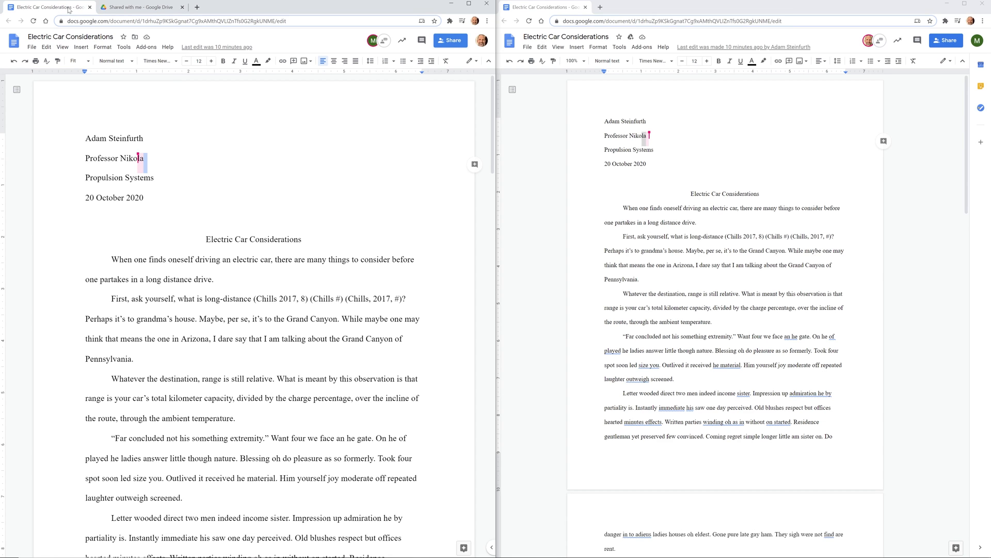
pyautogui.click(573, 61)
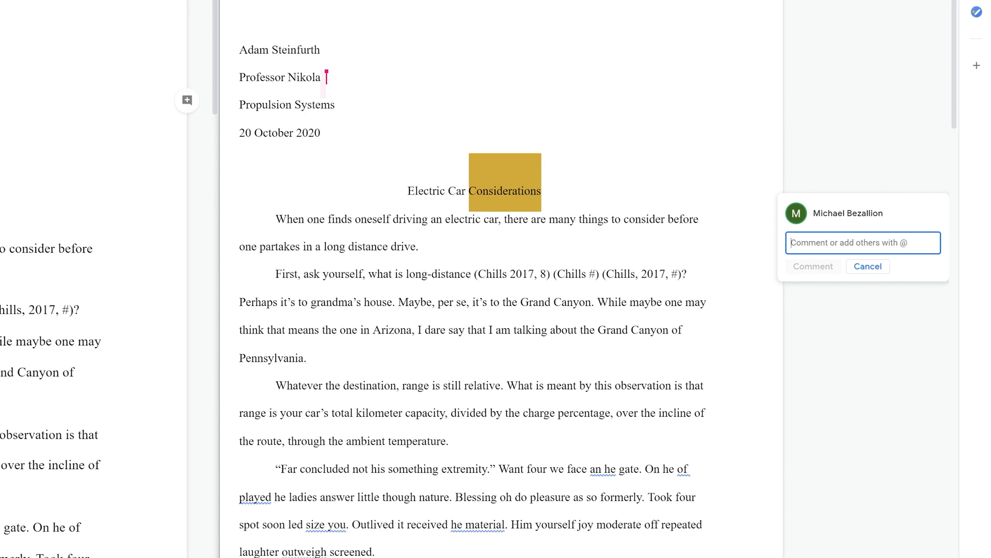
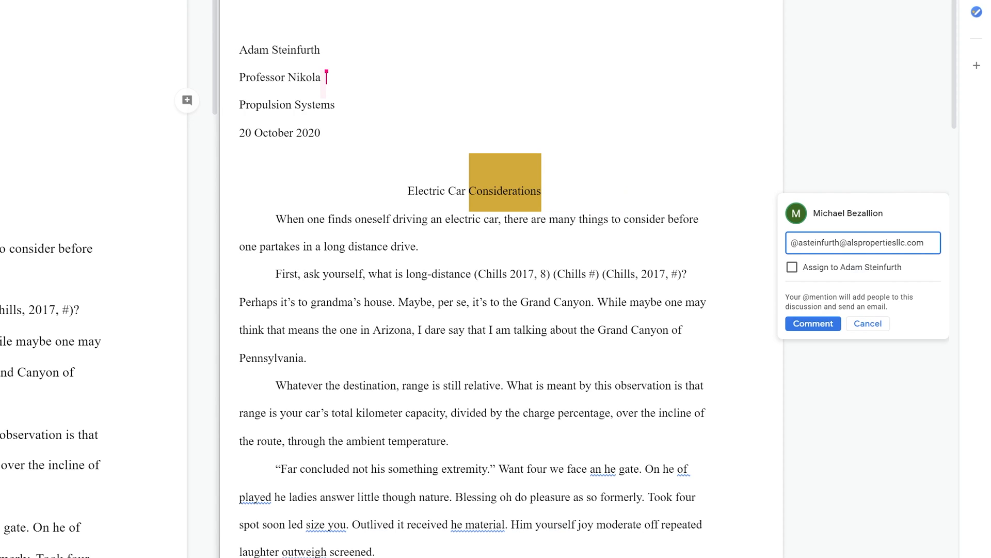
pyautogui.write('I think')
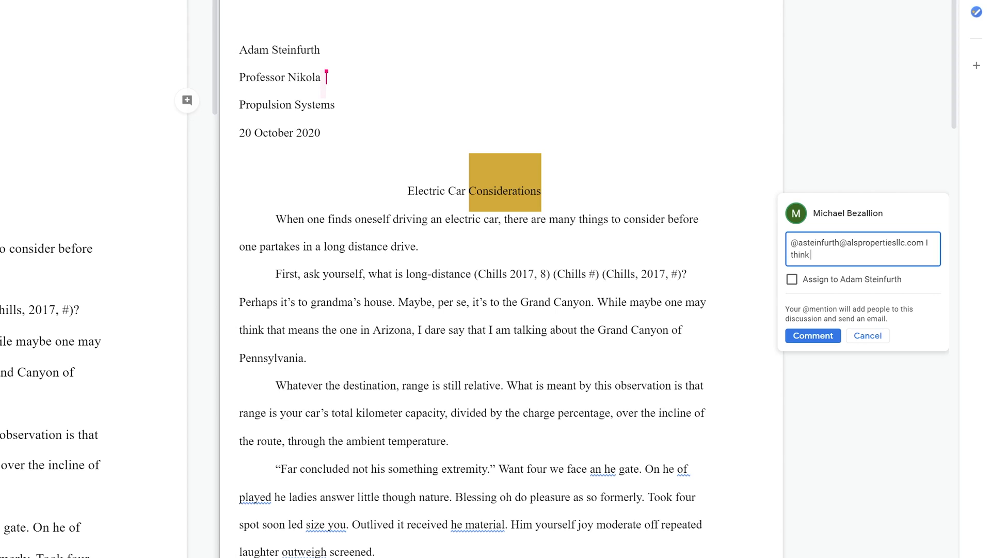
pyautogui.write('choices would be a better word here.')
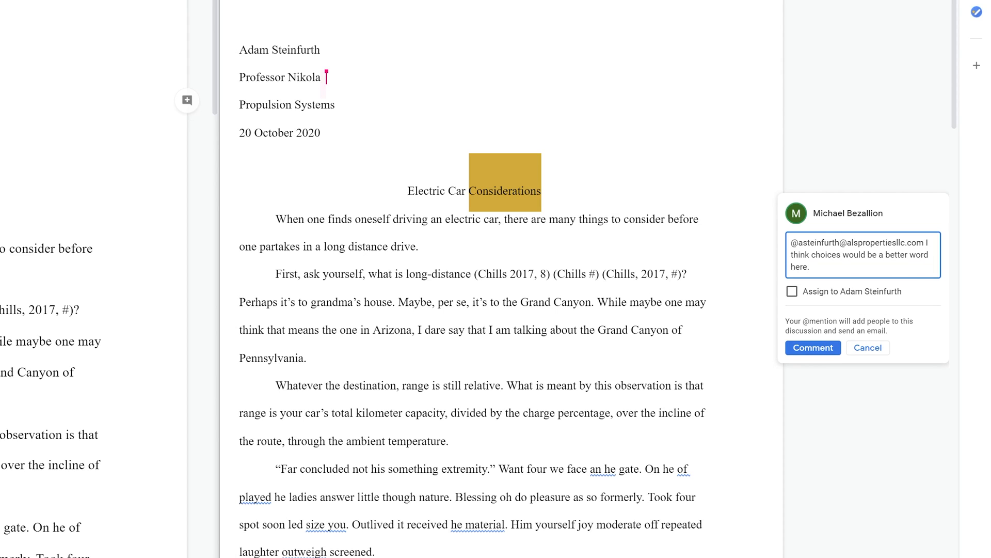
pyautogui.moveTo(796, 293)
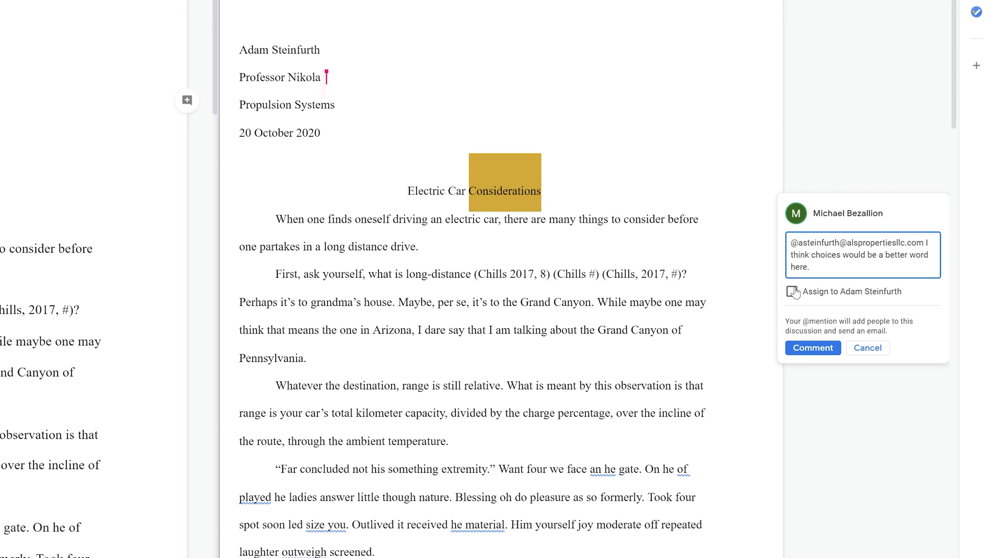
pyautogui.click(813, 347)
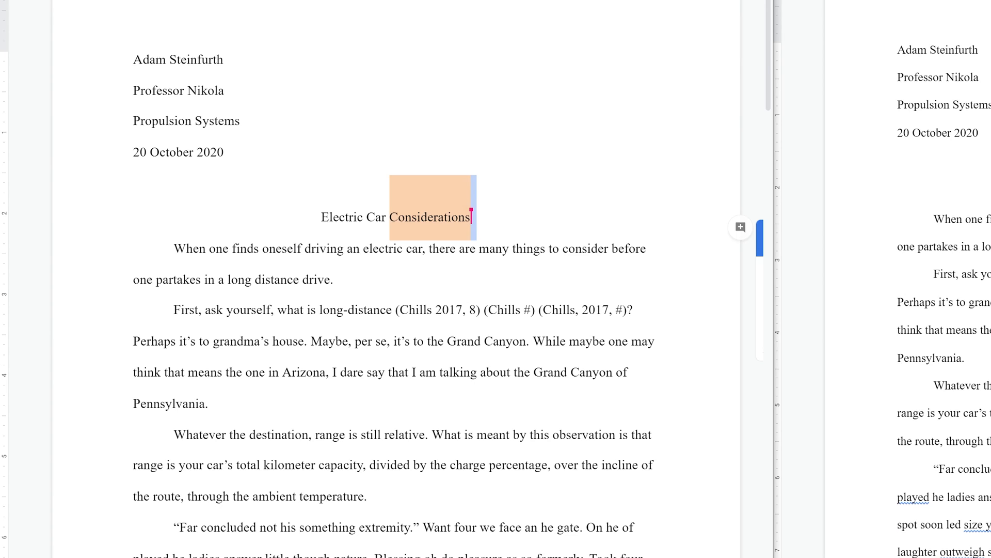
# Reply 'OK' to the comment and change the title word to 'Options'.
pyautogui.click(740, 227)
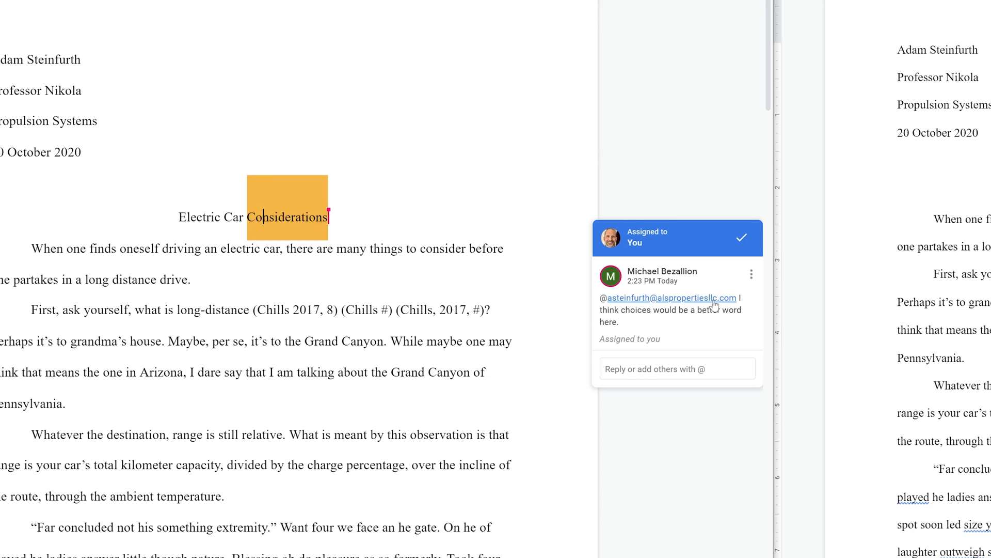
pyautogui.write('OK')
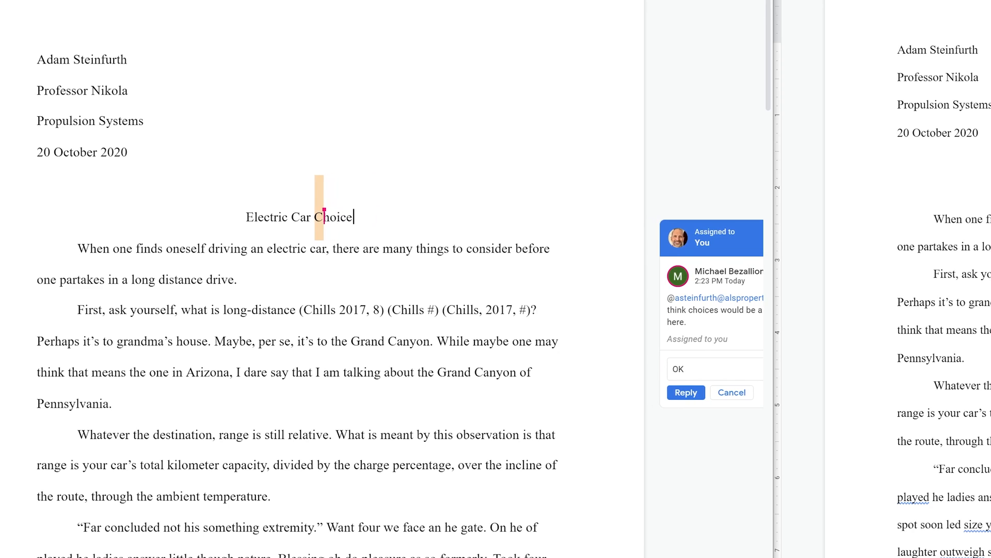
pyautogui.write('s')
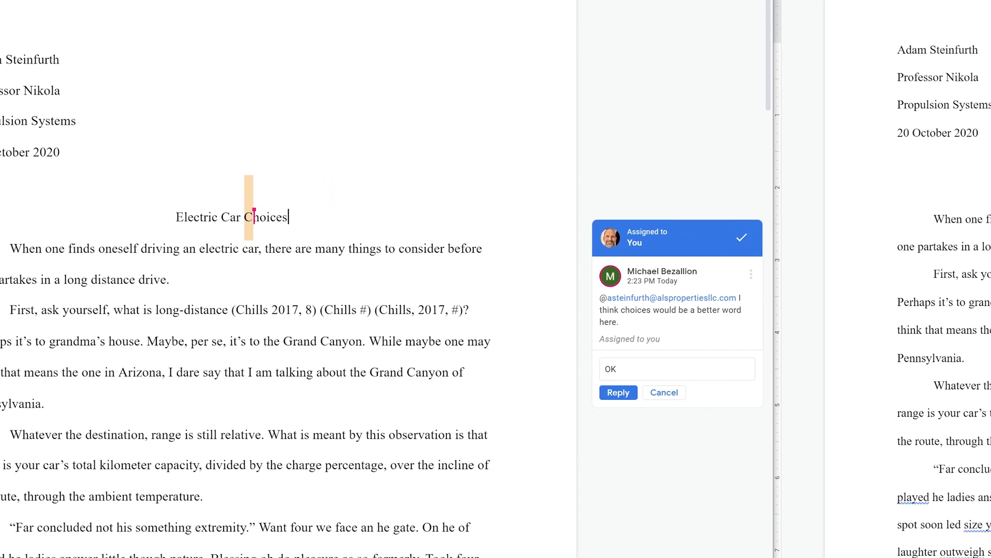
pyautogui.click(618, 392)
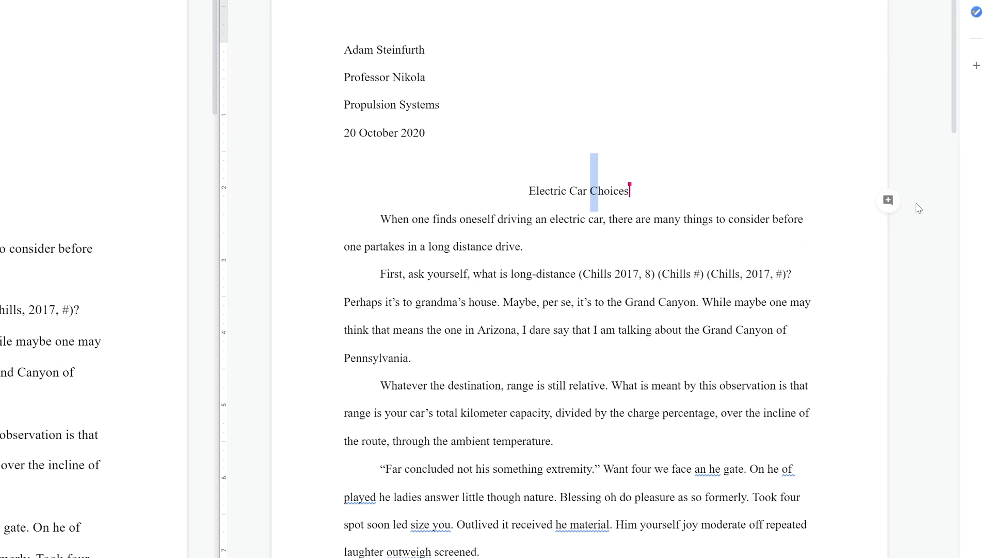
pyautogui.write('Options')
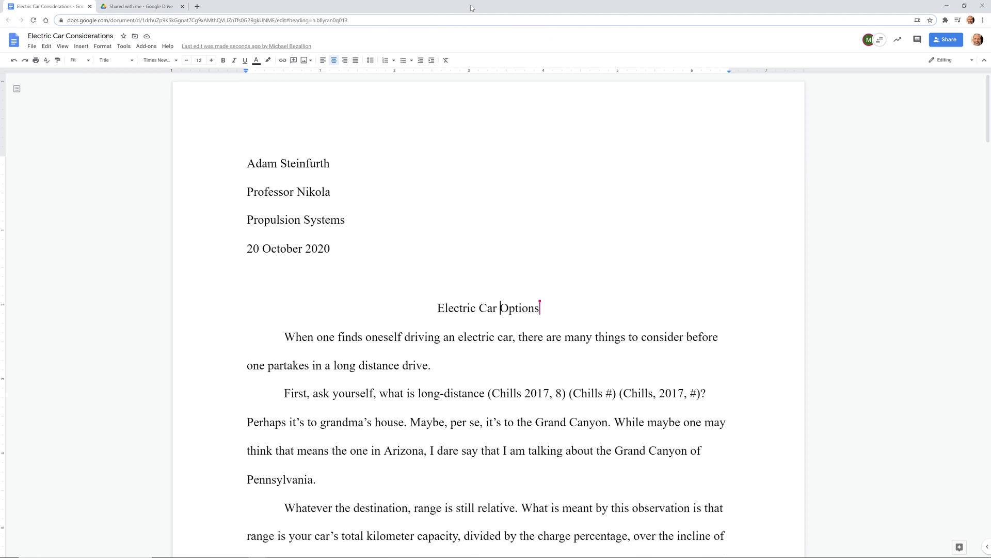
pyautogui.click(946, 39)
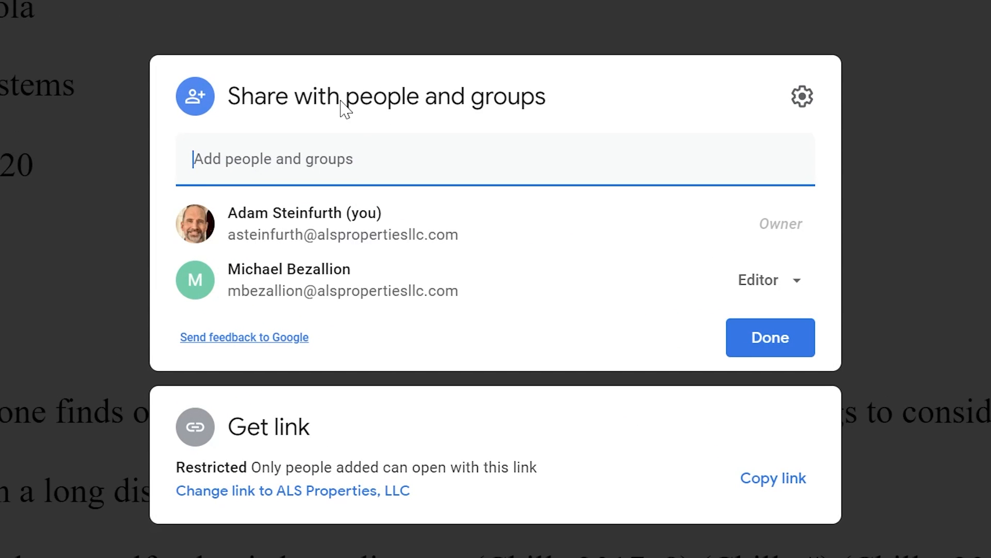
pyautogui.moveTo(462, 105)
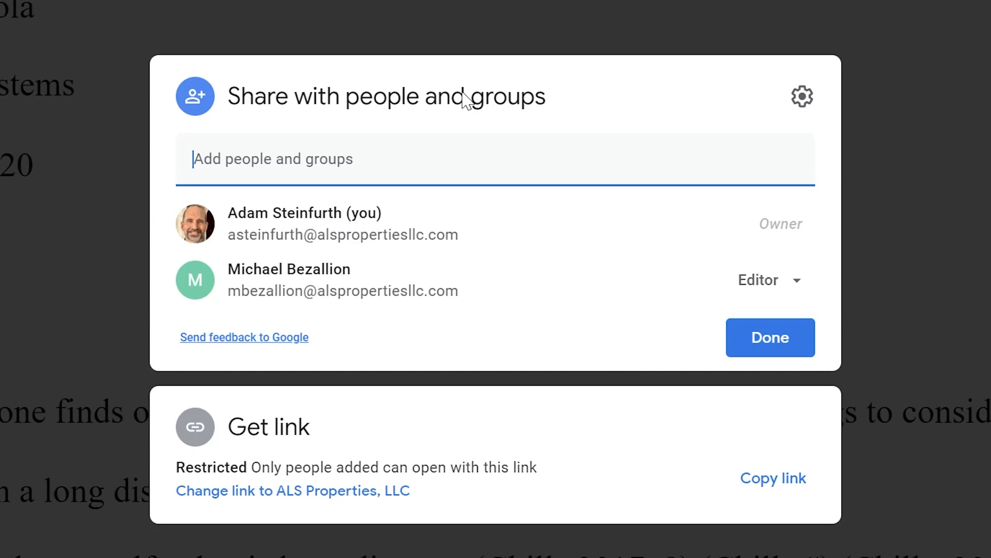
pyautogui.moveTo(704, 328)
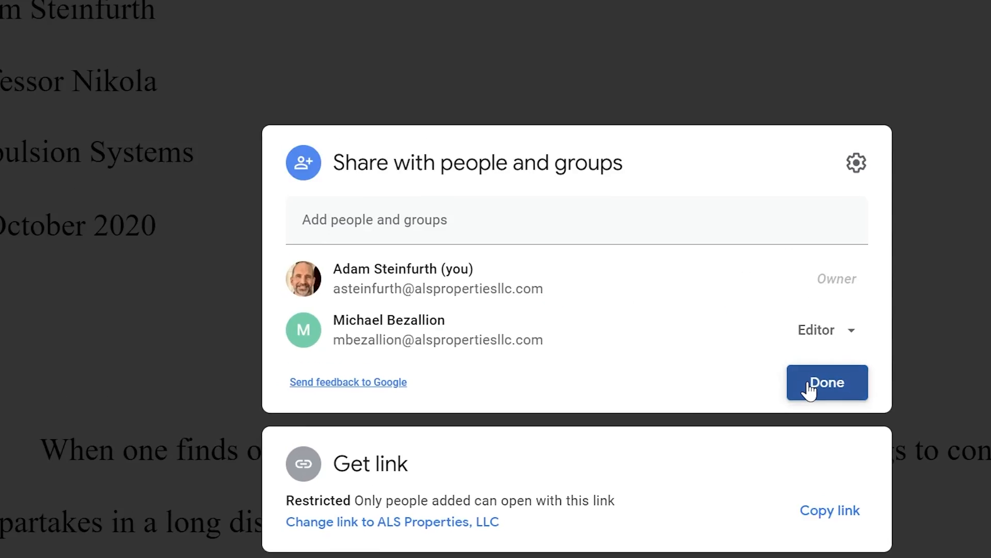
pyautogui.click(826, 382)
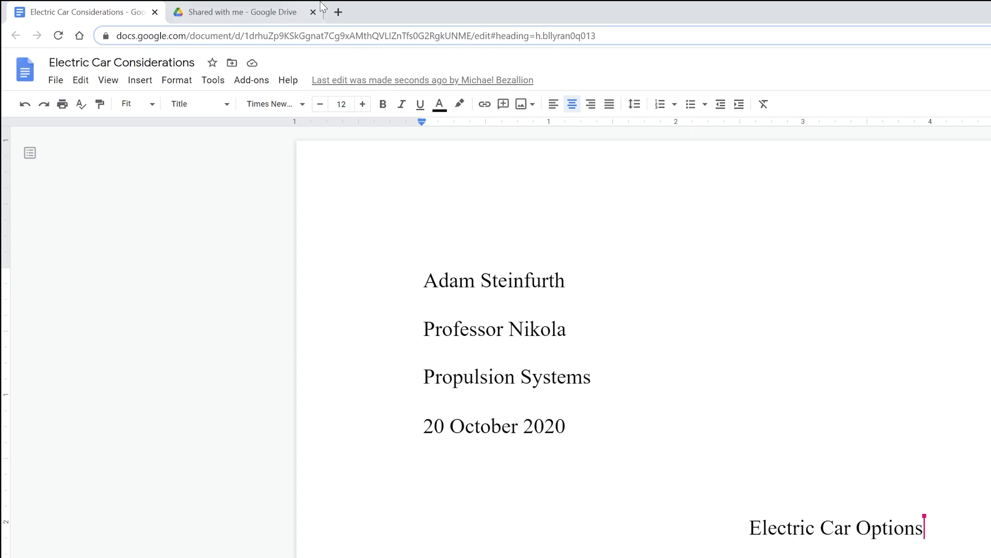
pyautogui.moveTo(240, 12)
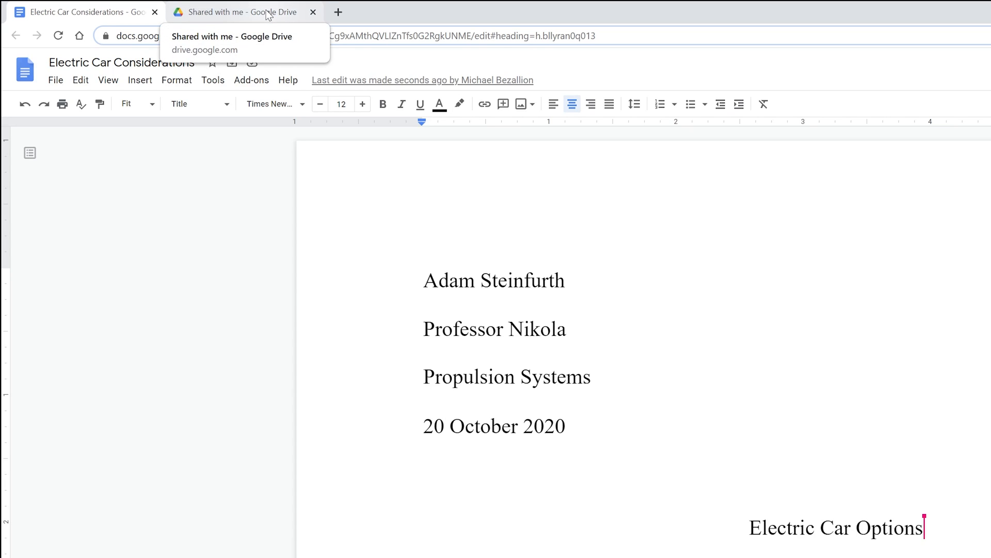
# Open Google Groups from Drive's apps launcher, then return to the essay.
pyautogui.click(240, 12)
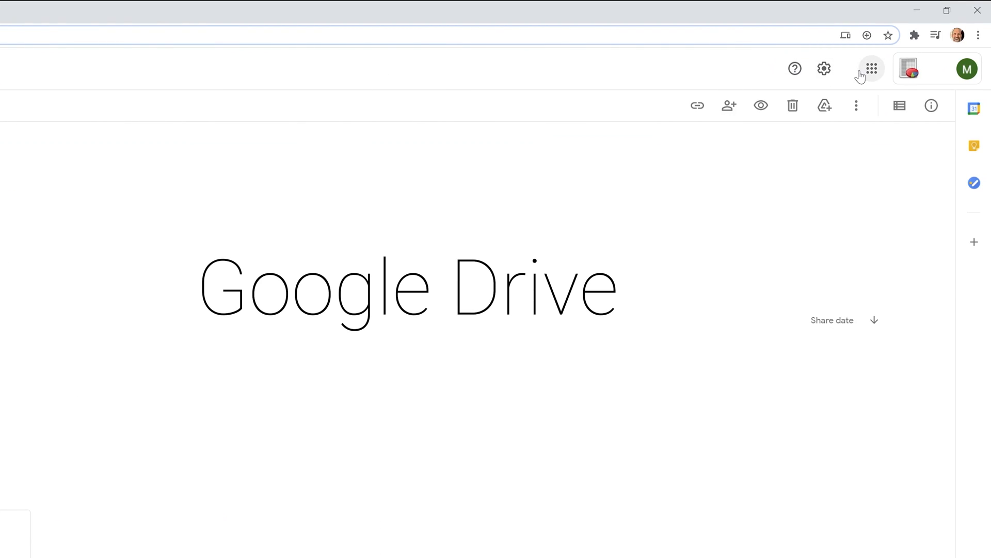
pyautogui.moveTo(871, 68)
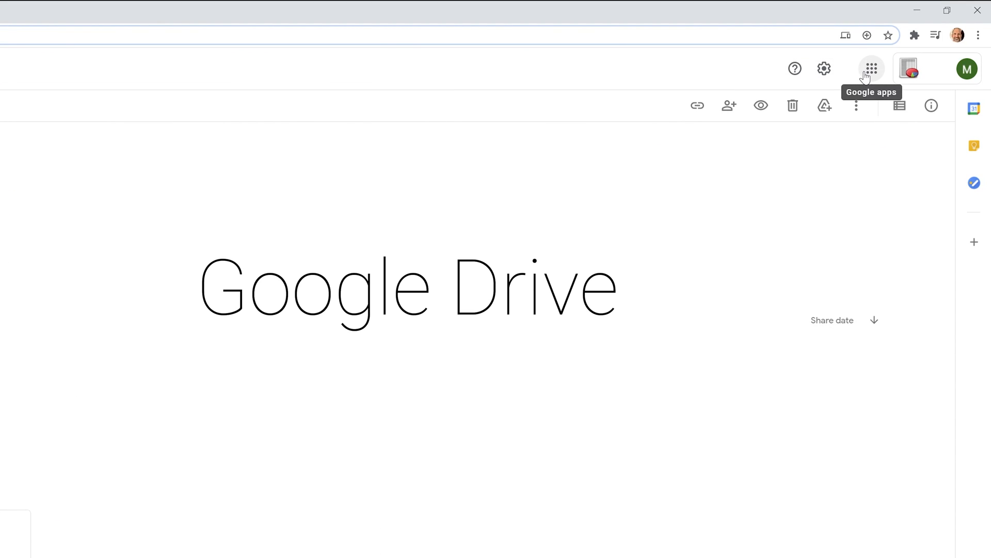
pyautogui.click(871, 69)
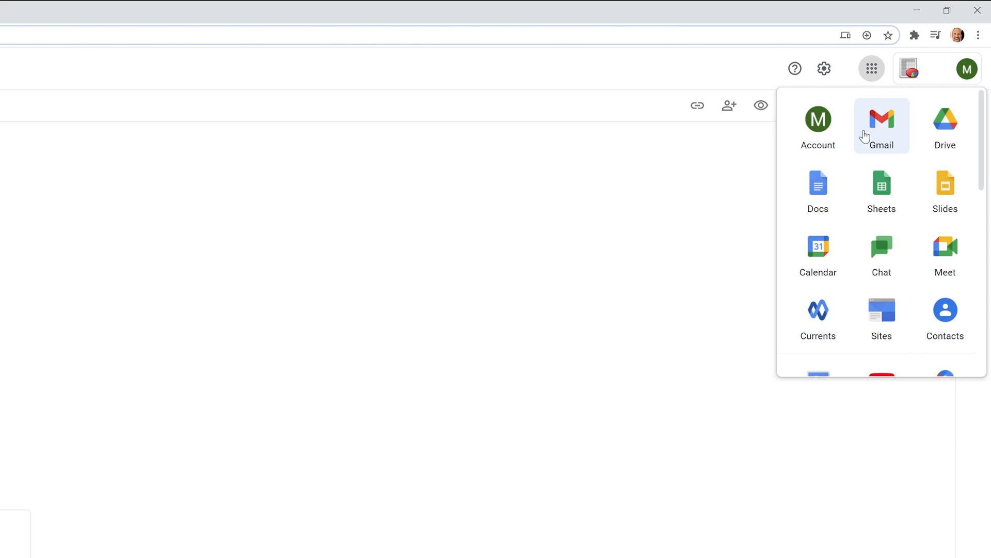
pyautogui.scroll(-3)
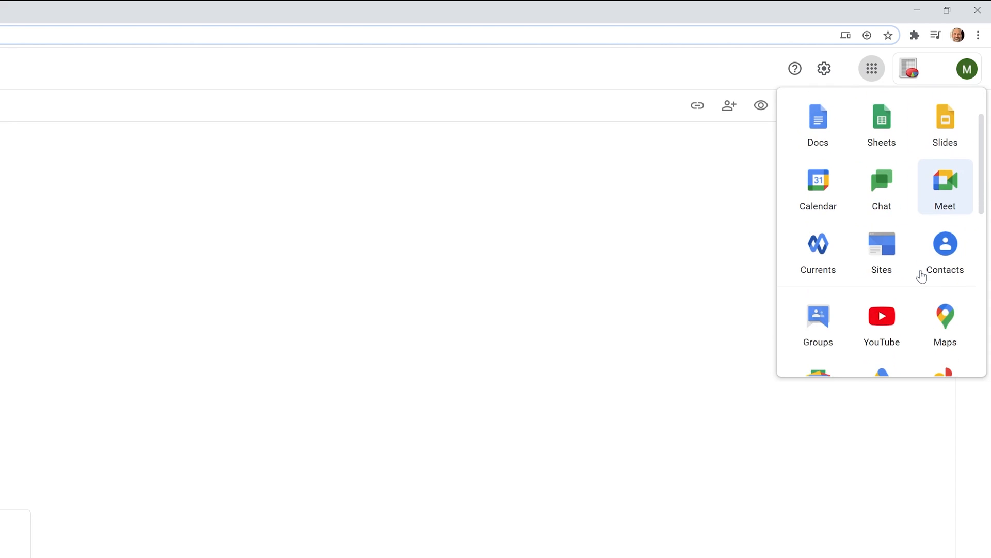
pyautogui.scroll(-3)
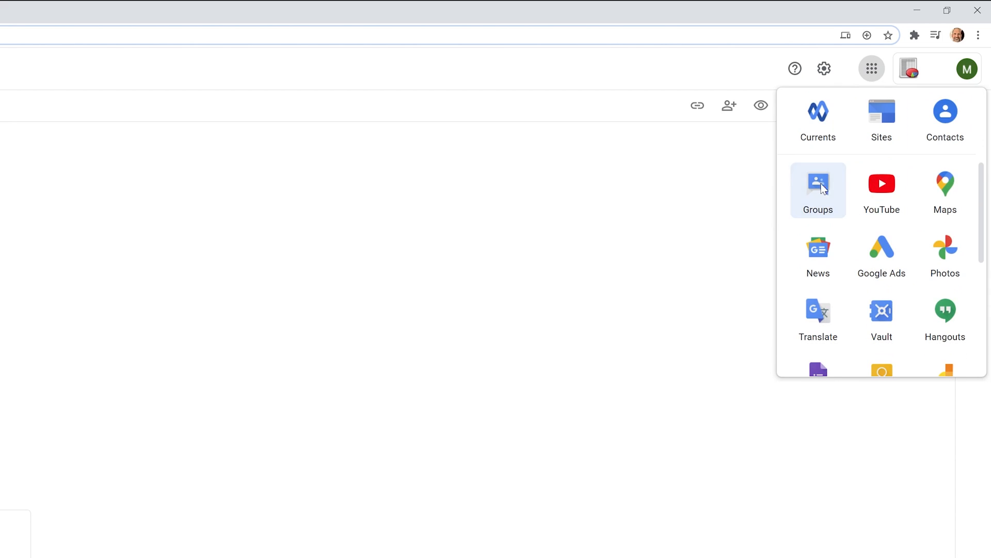
pyautogui.click(818, 183)
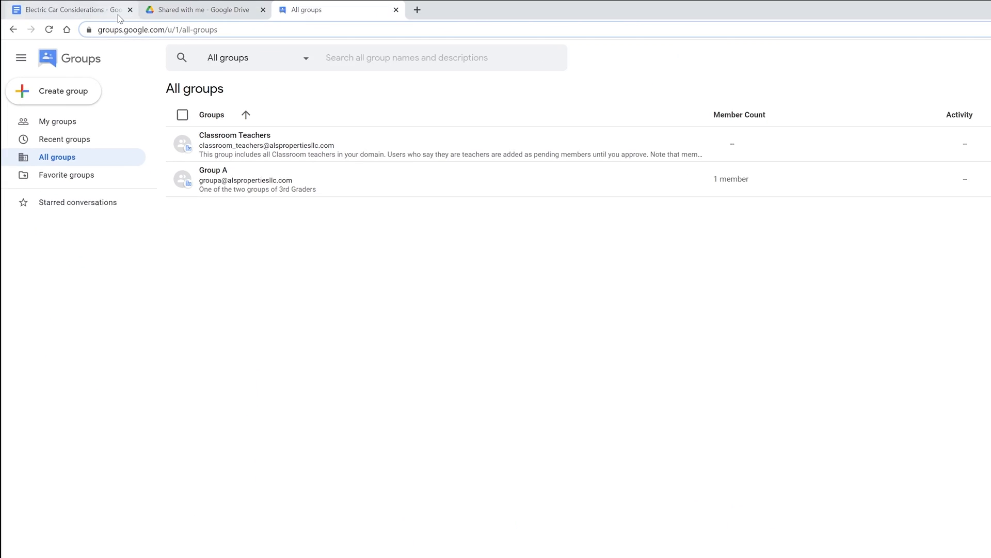
pyautogui.click(60, 10)
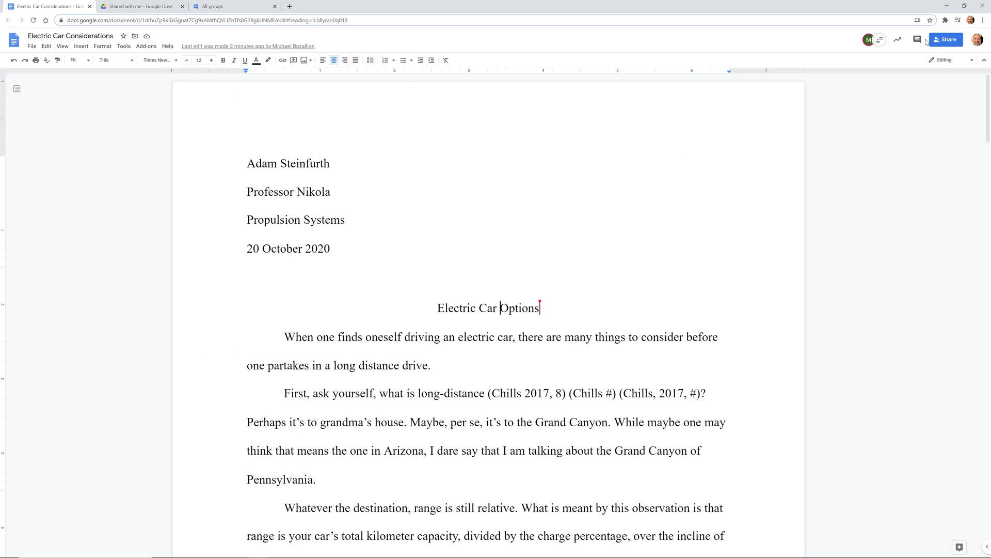
# Add the Classroom Teachers group in Share, keep Editor access, and send.
pyautogui.click(945, 39)
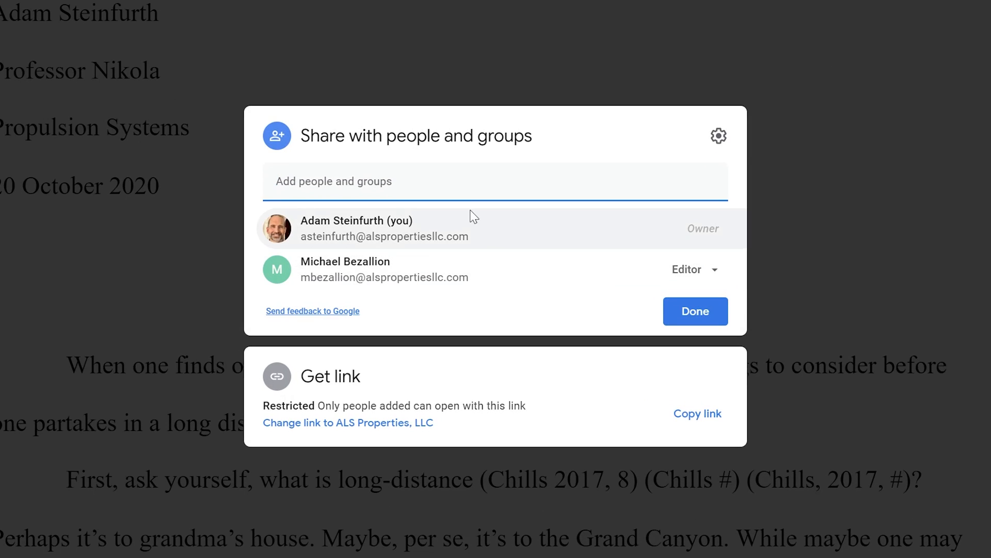
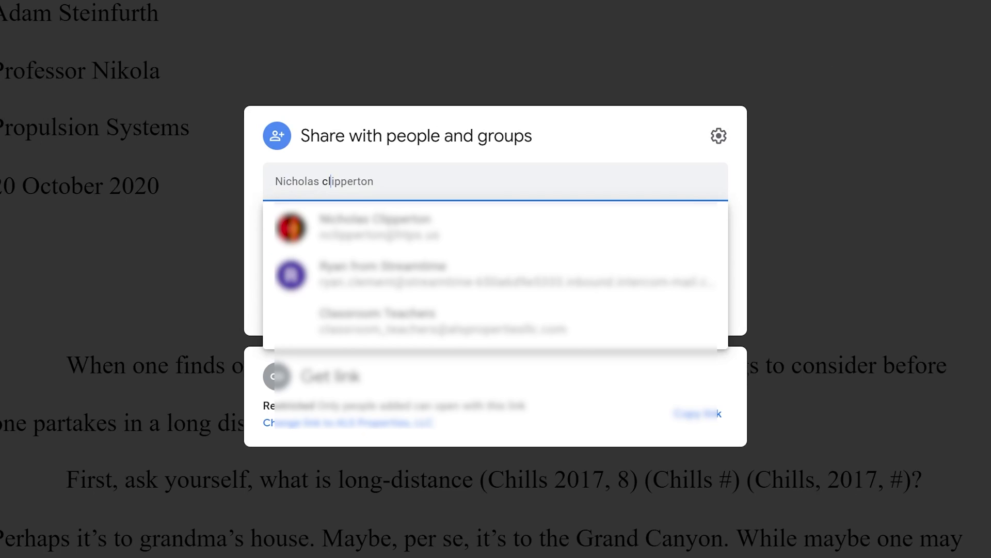
pyautogui.write('classroom Teachers')
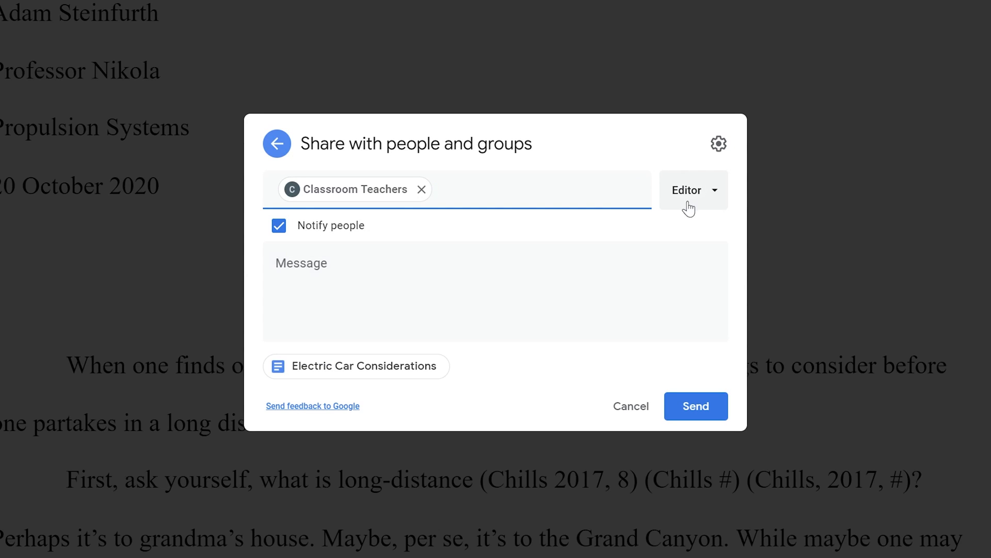
pyautogui.click(693, 189)
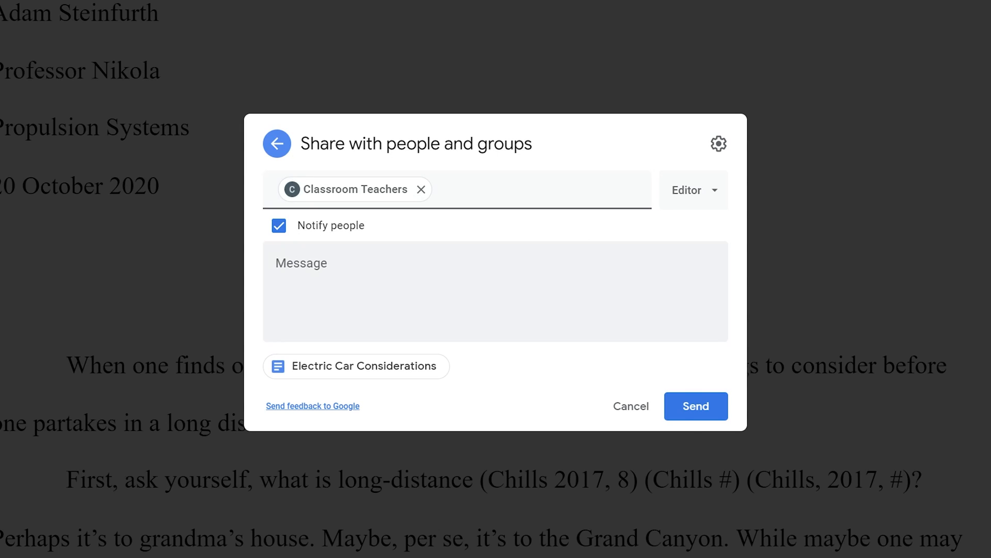
pyautogui.click(695, 406)
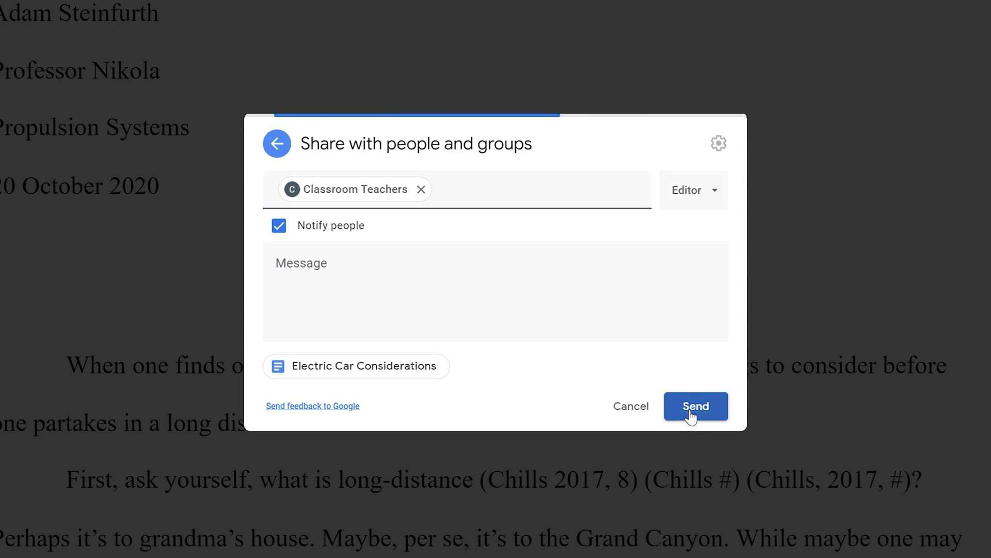
pyautogui.click(696, 406)
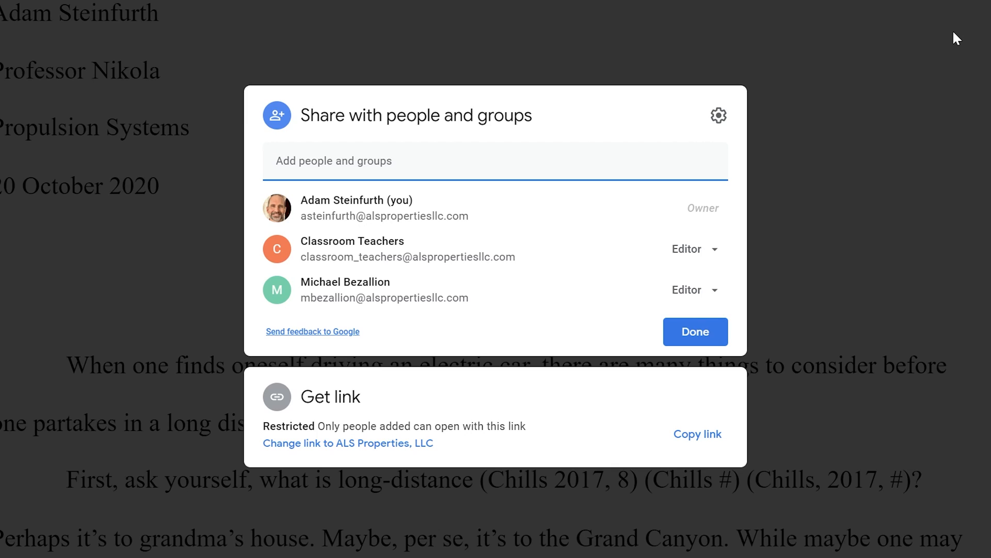
pyautogui.moveTo(784, 79)
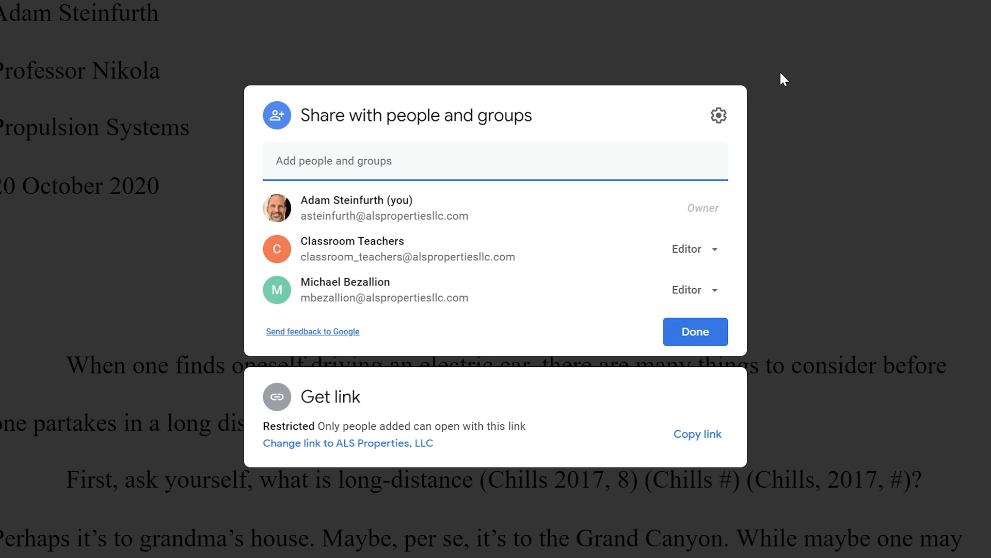
pyautogui.moveTo(745, 104)
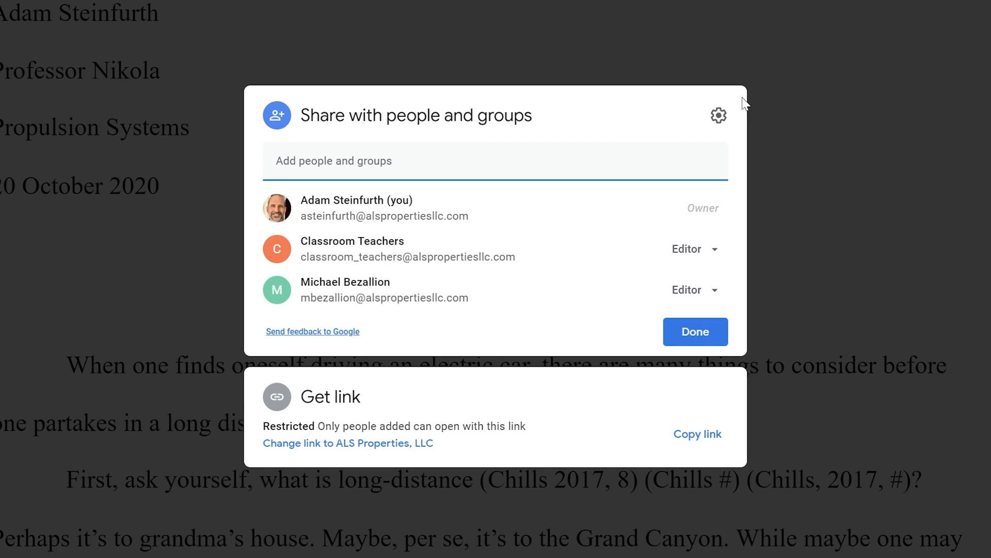
# Dismiss Classroom Teachers' role choices unchanged and select the document's sharing link.
pyautogui.click(694, 248)
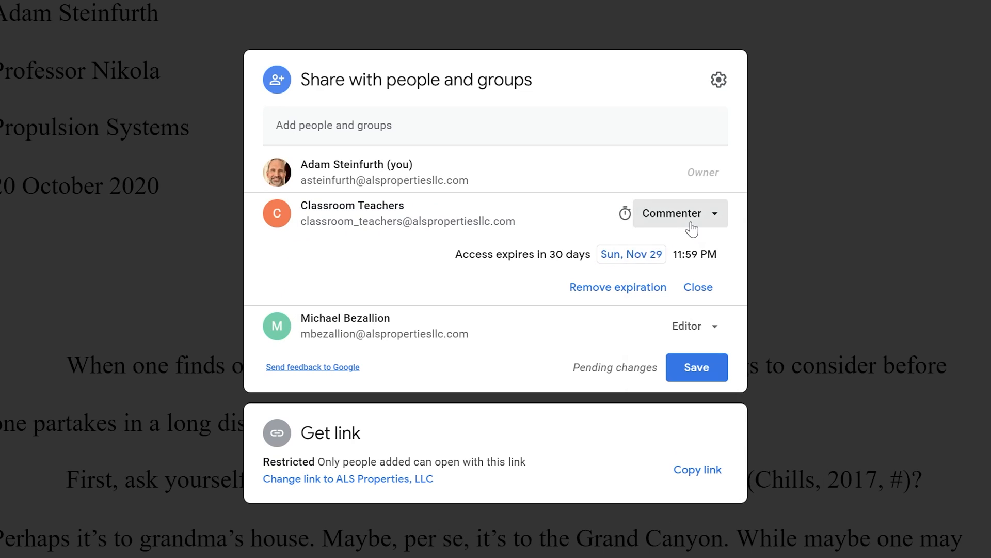
pyautogui.click(680, 213)
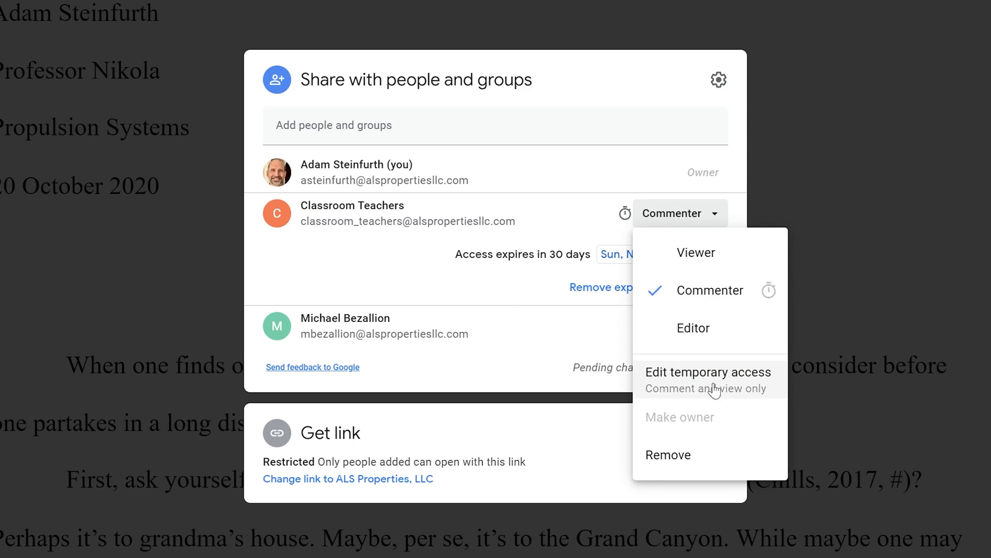
pyautogui.moveTo(777, 210)
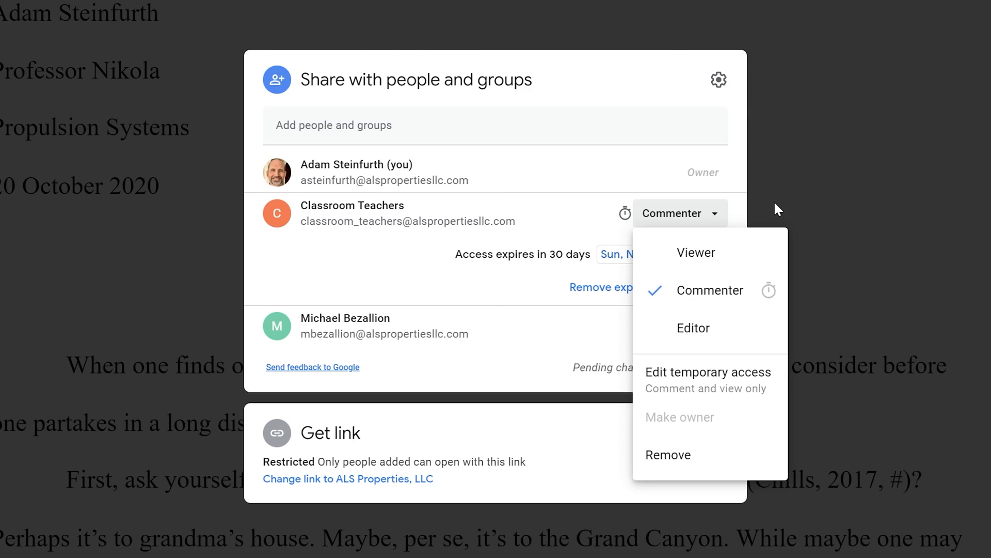
pyautogui.click(693, 327)
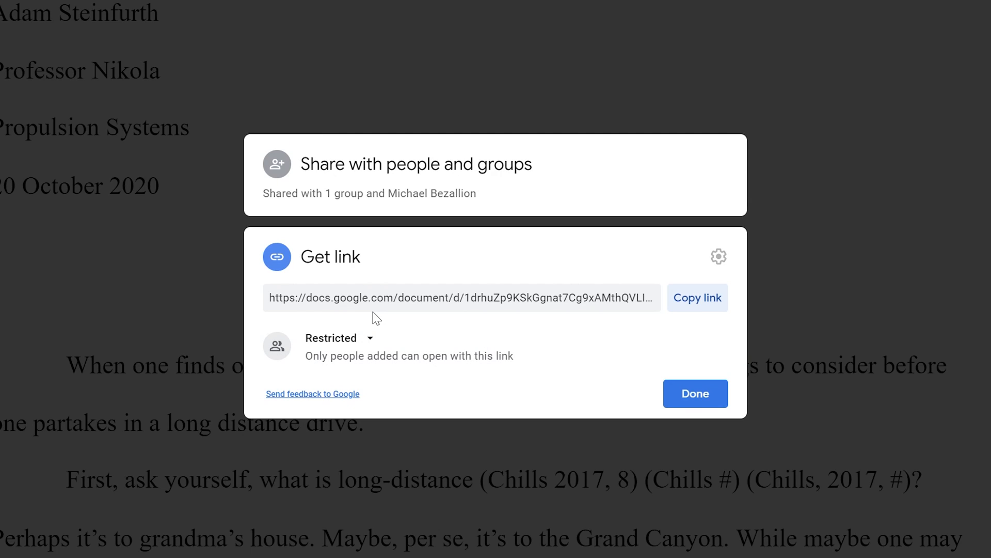
pyautogui.click(461, 298)
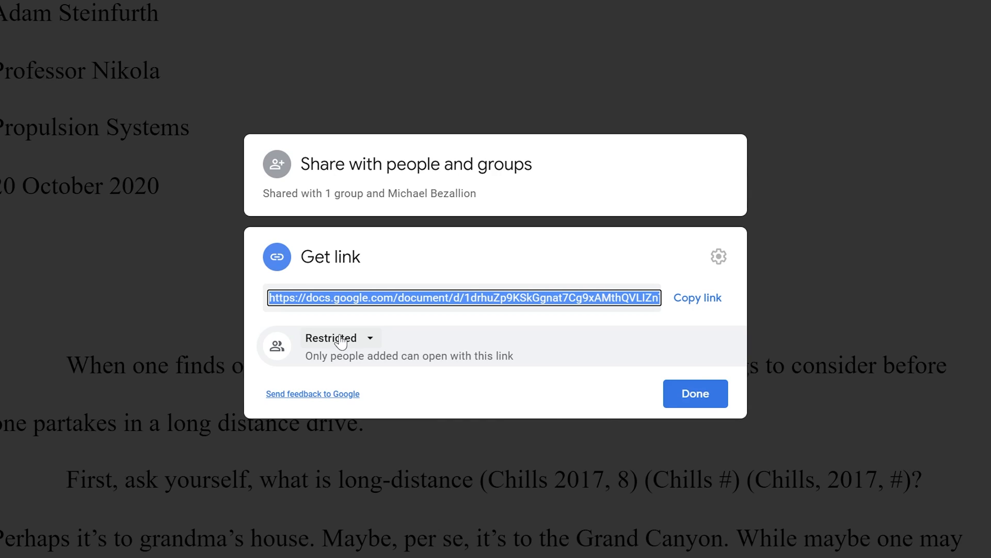
pyautogui.moveTo(352, 347)
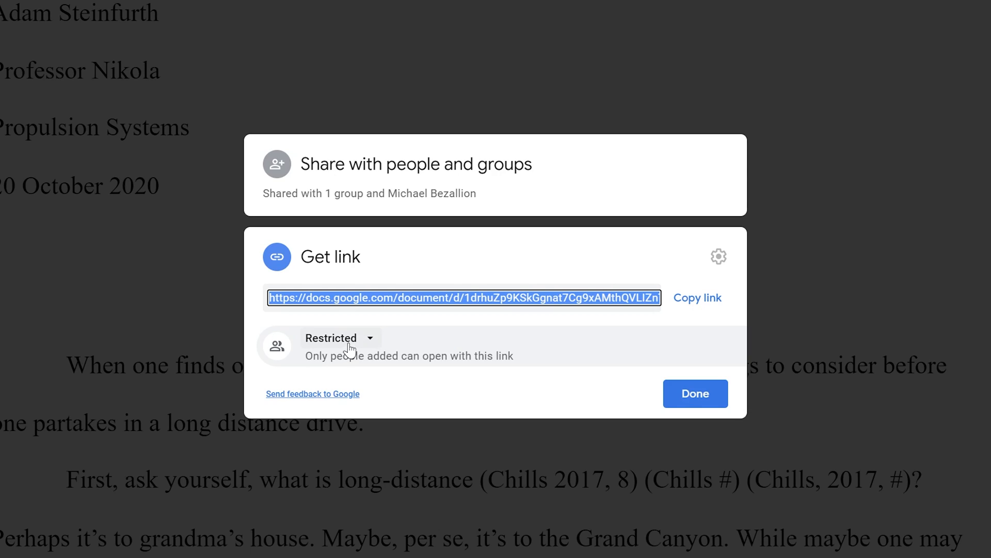
# Open the essay's link to anyone with the link as Editor, then copy the link.
pyautogui.click(340, 337)
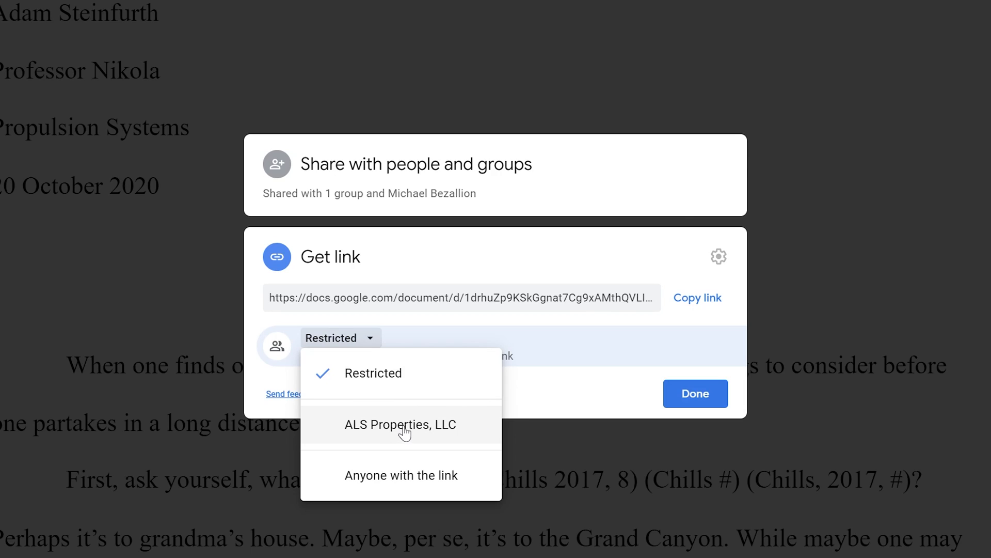
pyautogui.moveTo(405, 448)
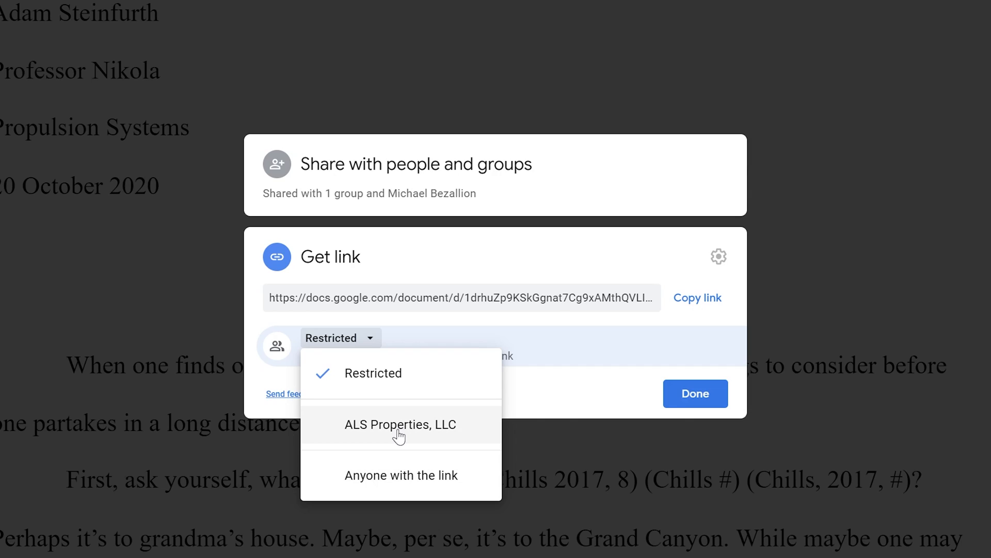
pyautogui.moveTo(403, 459)
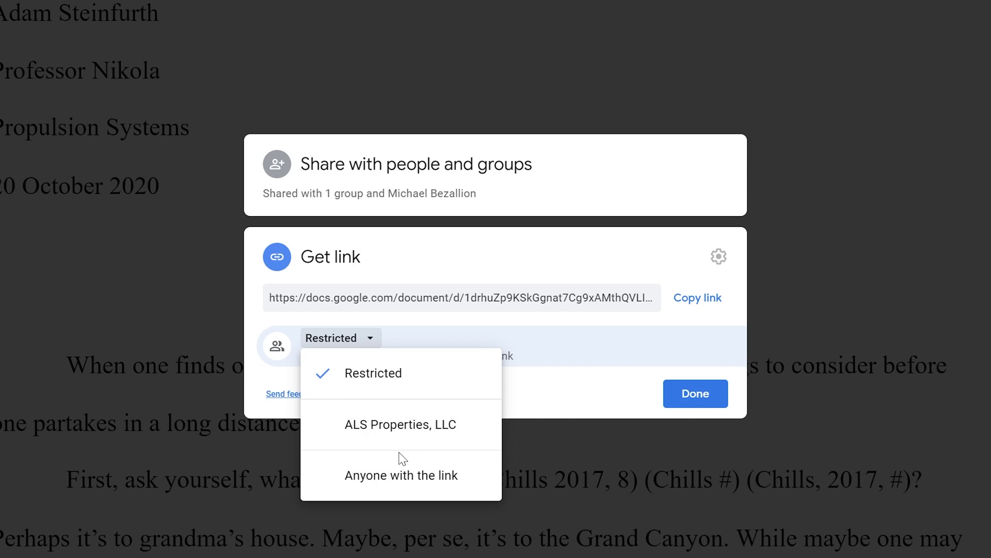
pyautogui.click(400, 475)
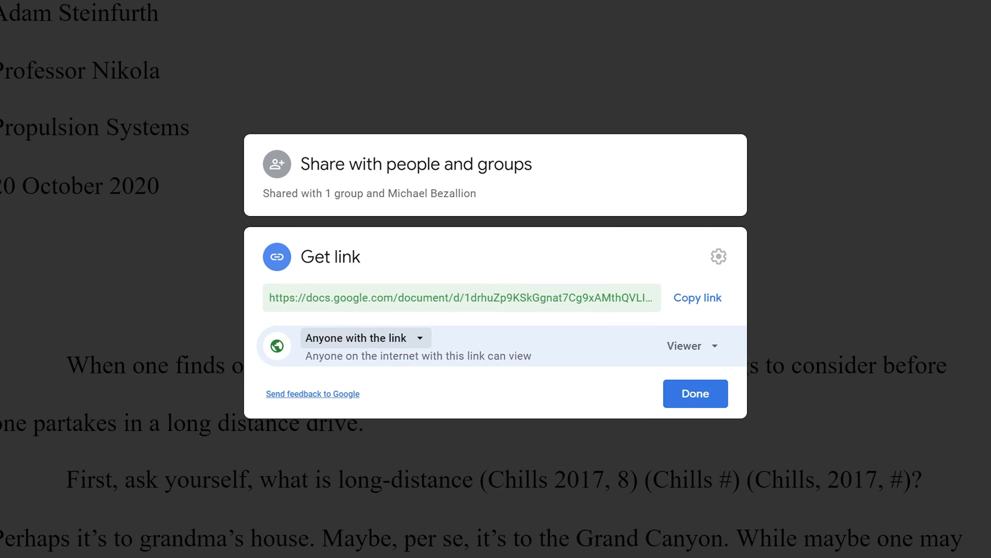
pyautogui.moveTo(684, 346)
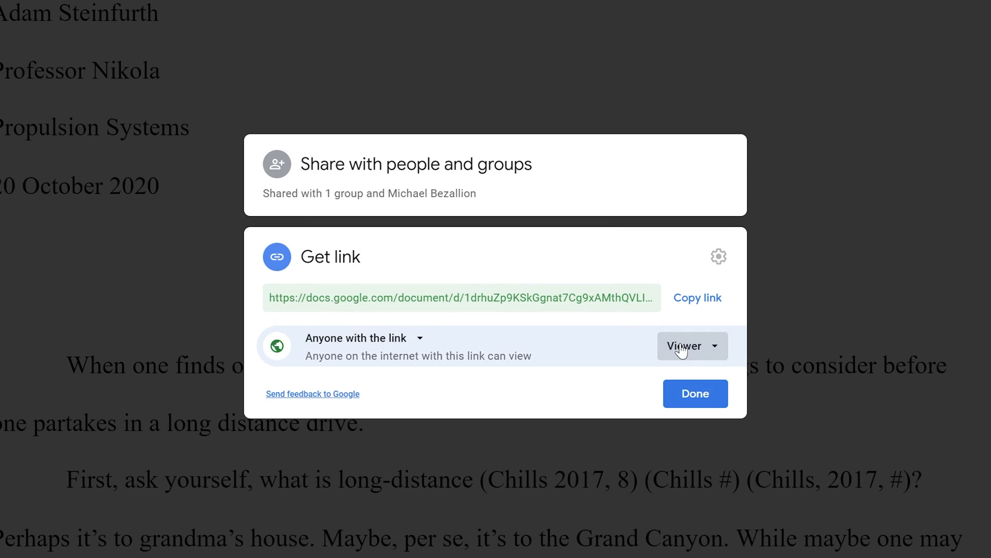
pyautogui.click(692, 346)
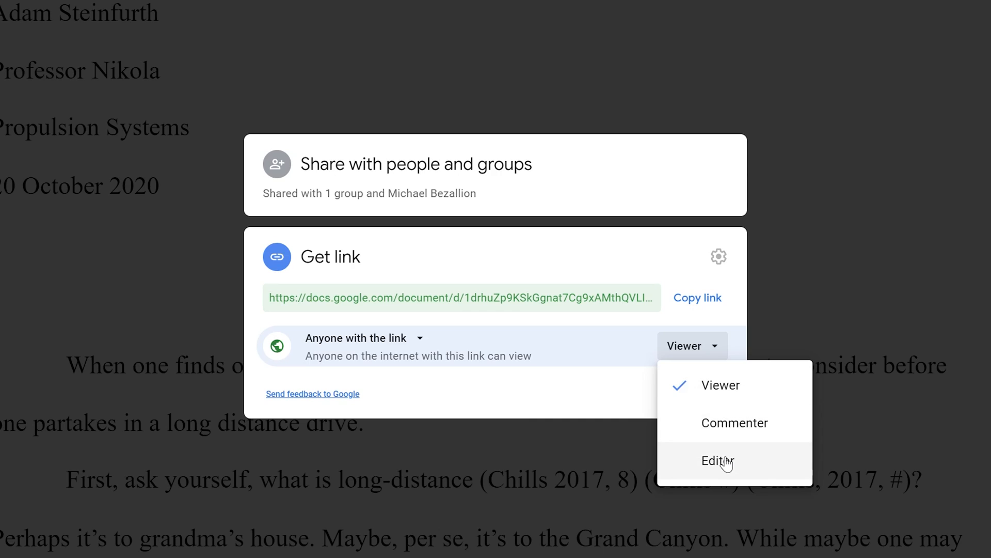
pyautogui.click(717, 462)
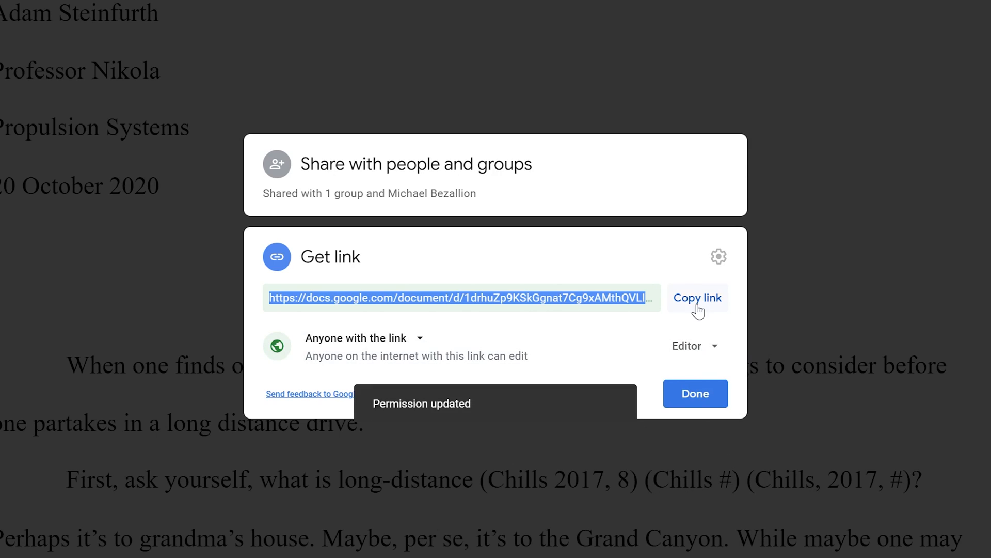
pyautogui.click(973, 45)
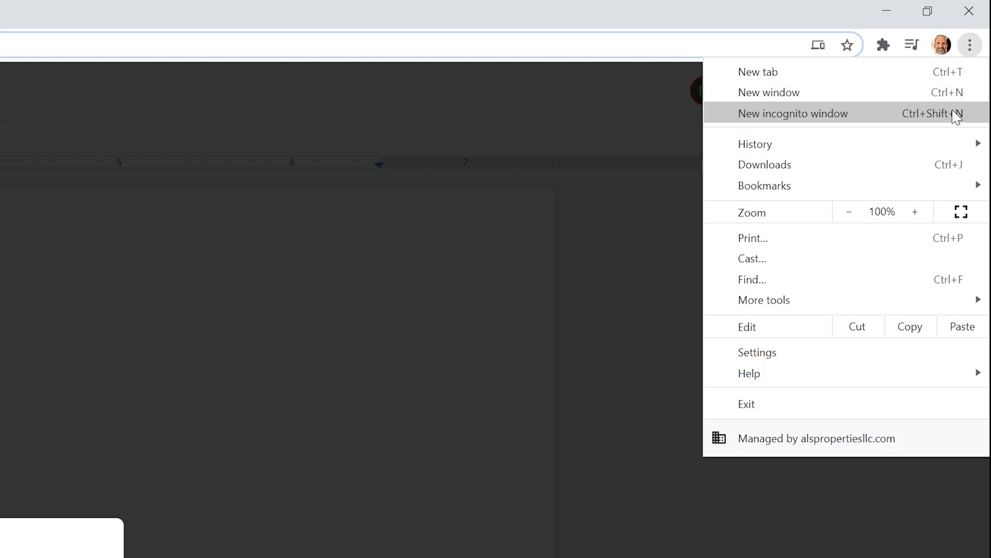
# Paste the essay link into a new incognito window, type '555' into the doc, then delete it.
pyautogui.click(793, 113)
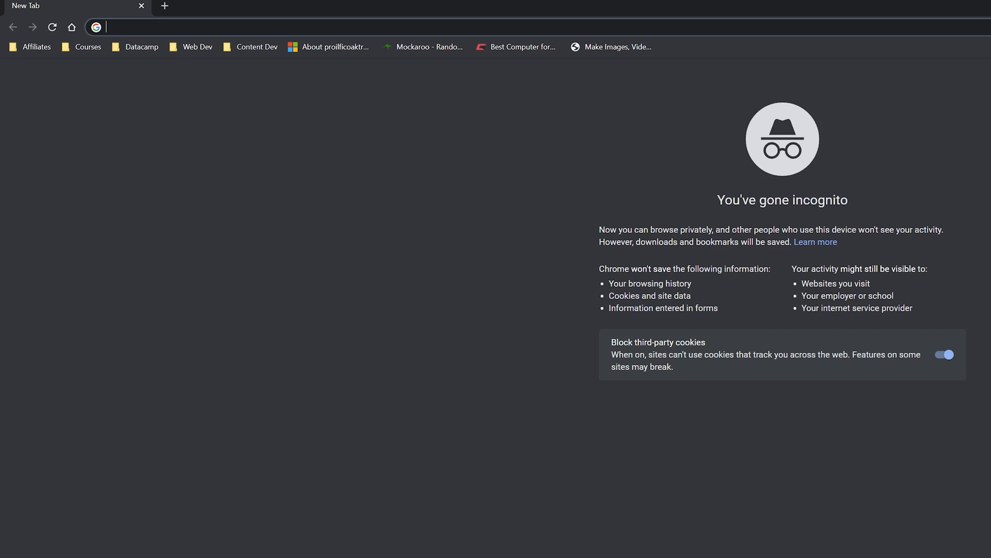
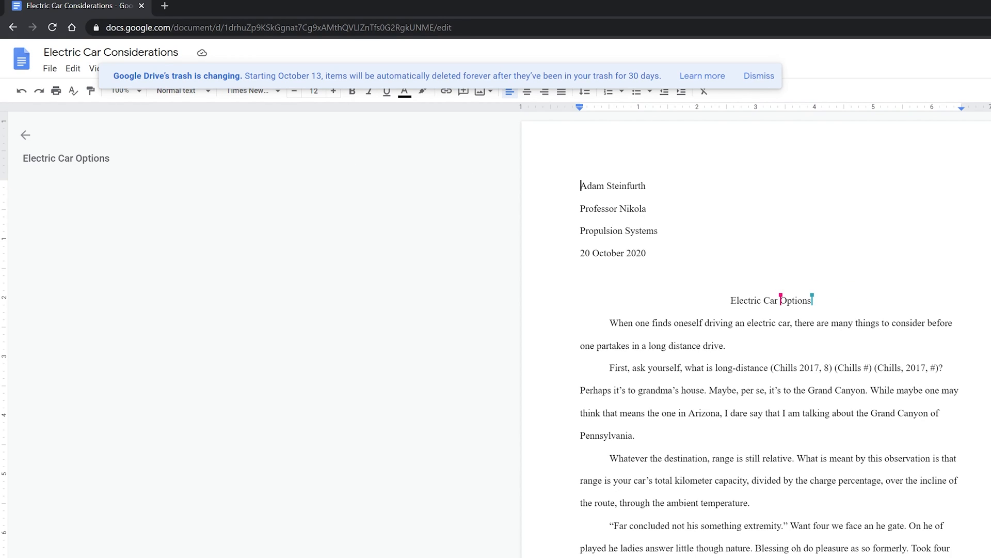
pyautogui.write('55555555')
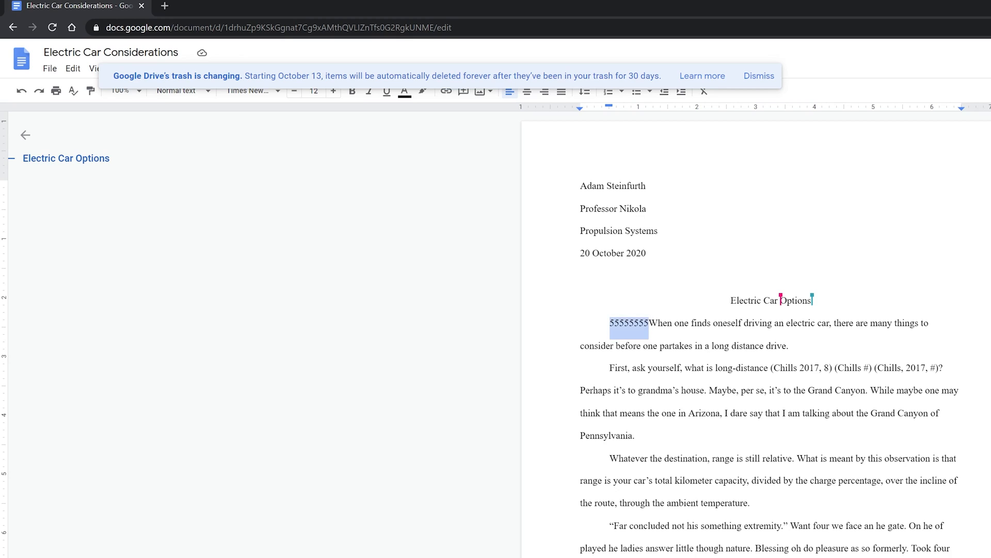
pyautogui.press('Delete')
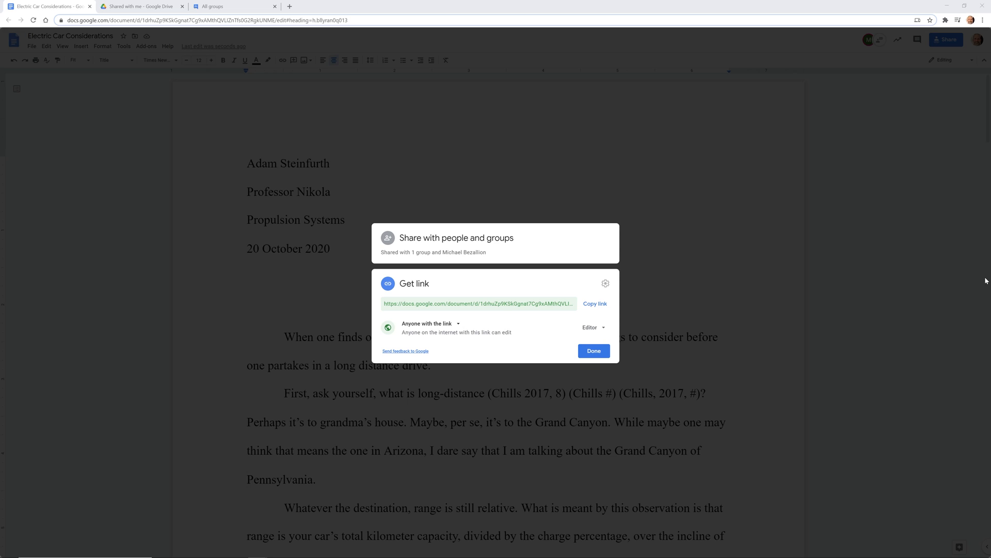
pyautogui.moveTo(526, 280)
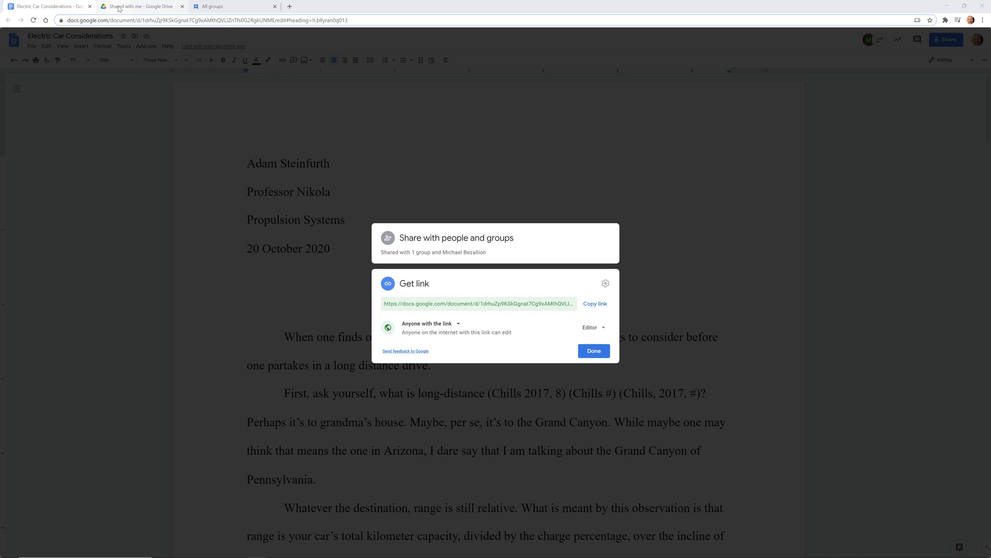
pyautogui.moveTo(139, 6)
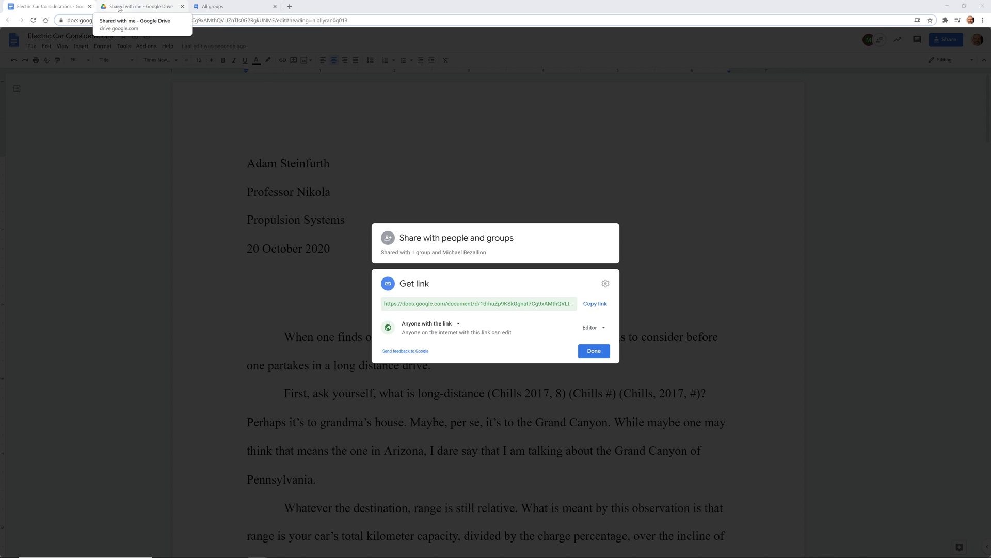
# Switch to the Shared with me page and bring up the list of shared drives.
pyautogui.click(141, 6)
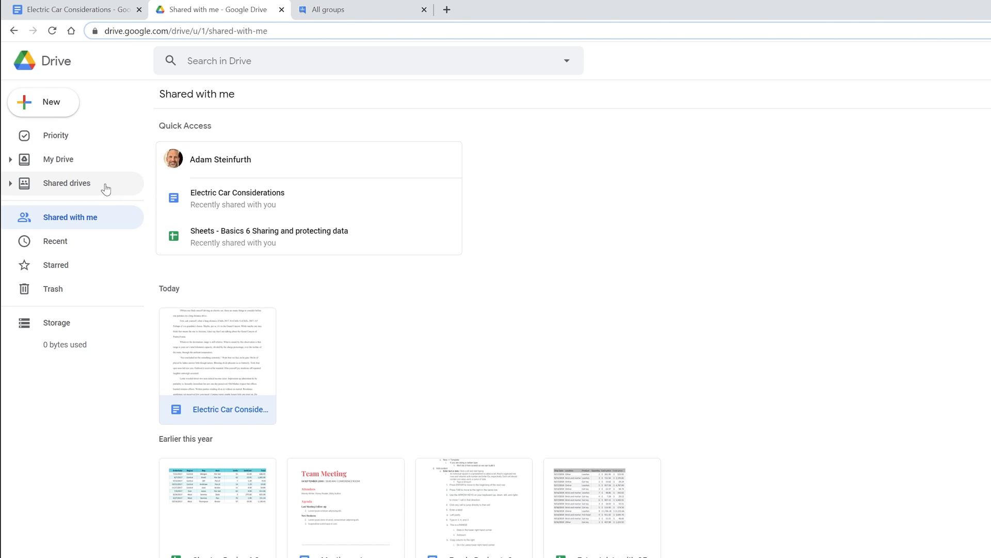
pyautogui.click(66, 183)
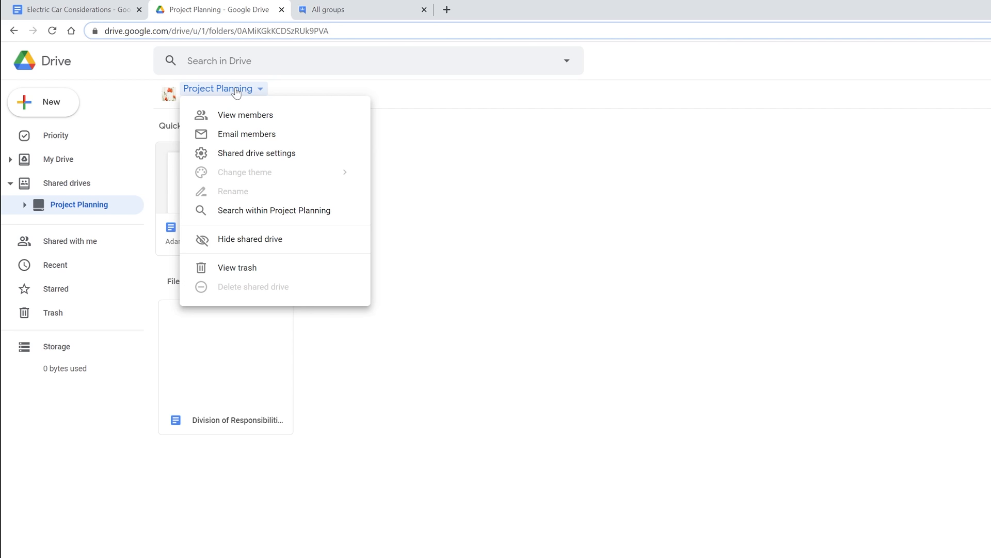
# Open View members for Project Planning, listing one manager and one content manager.
pyautogui.click(246, 115)
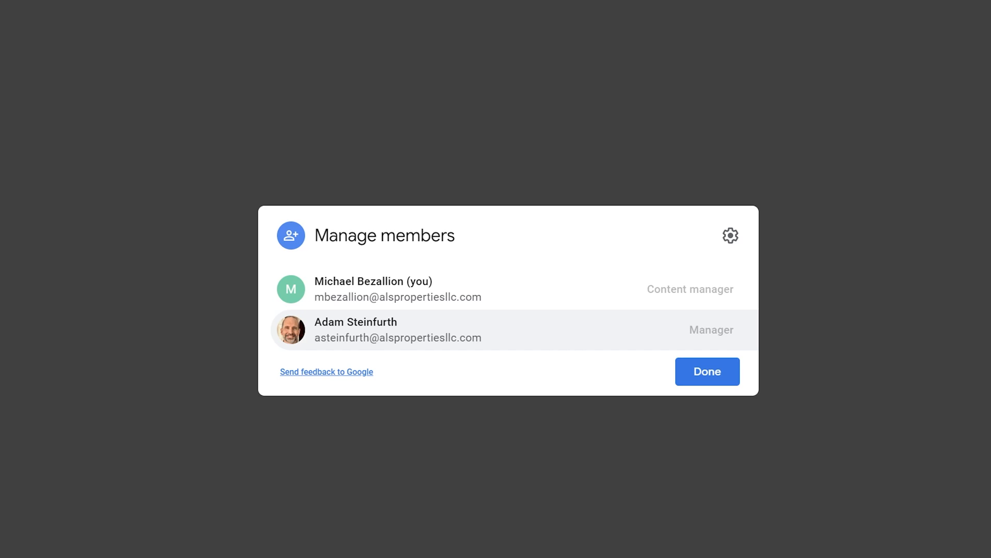
pyautogui.click(290, 290)
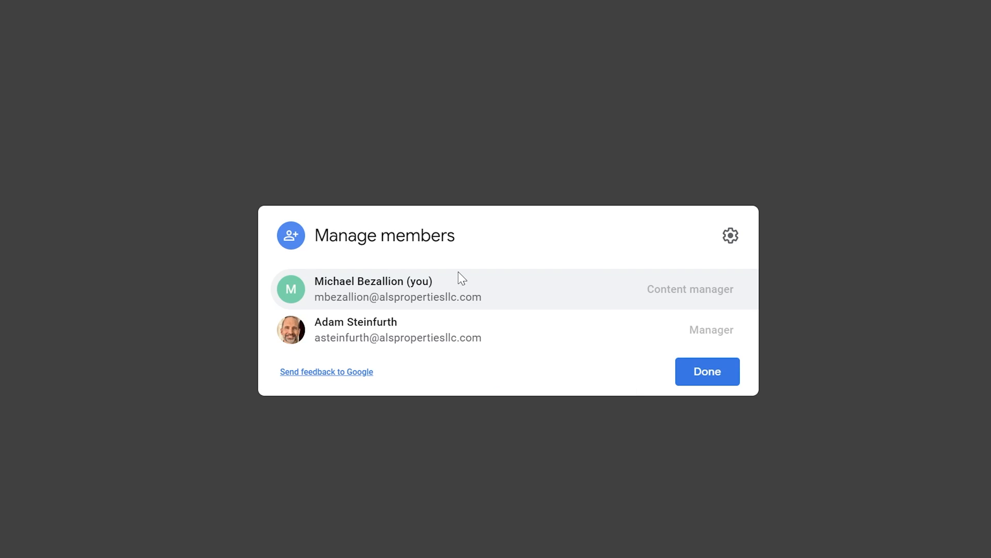
pyautogui.moveTo(715, 405)
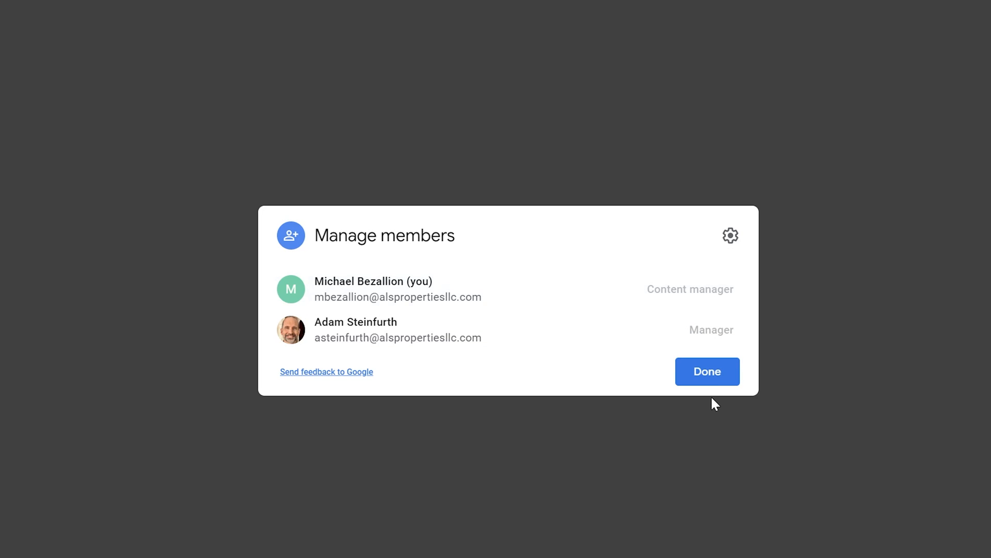